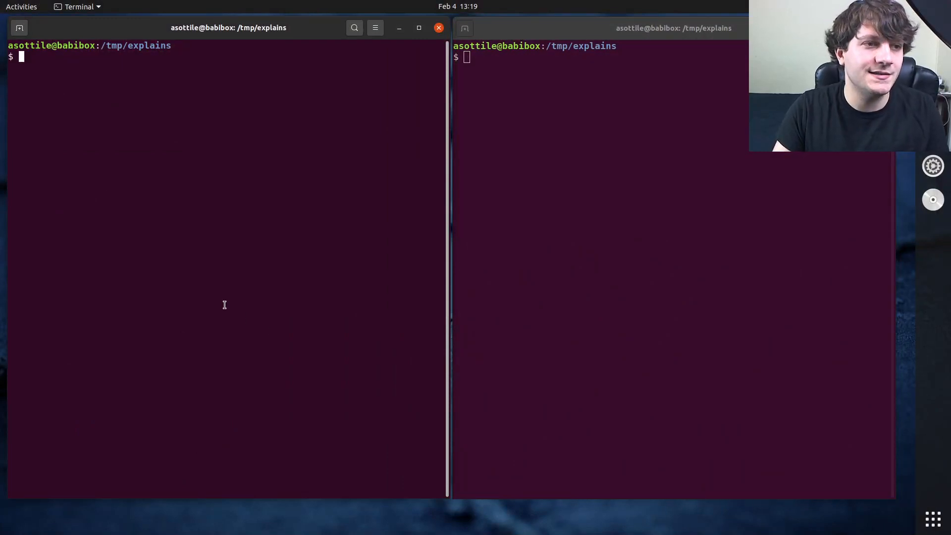
Write t.py in babi with a print("hello hello wor...") statement
type("babi")
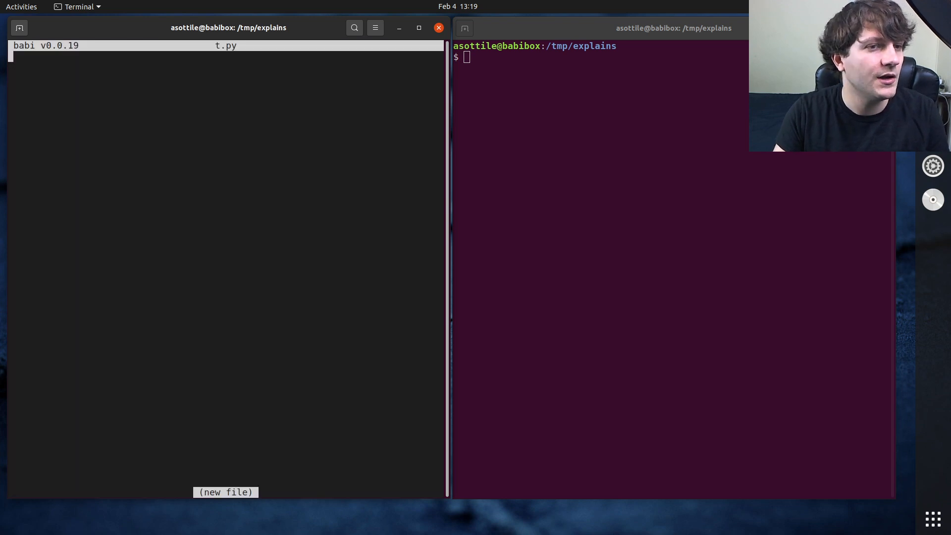
type("print")
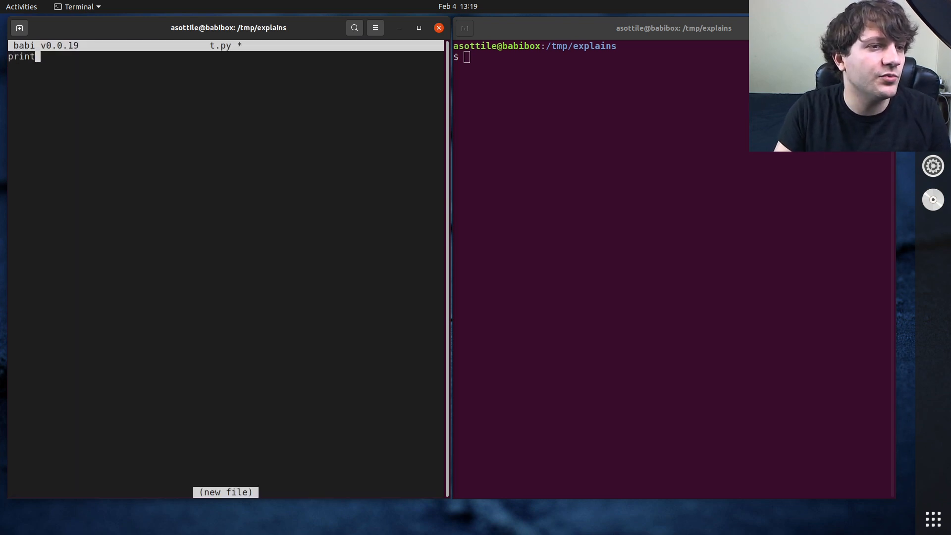
type("(\"hello hello wor")
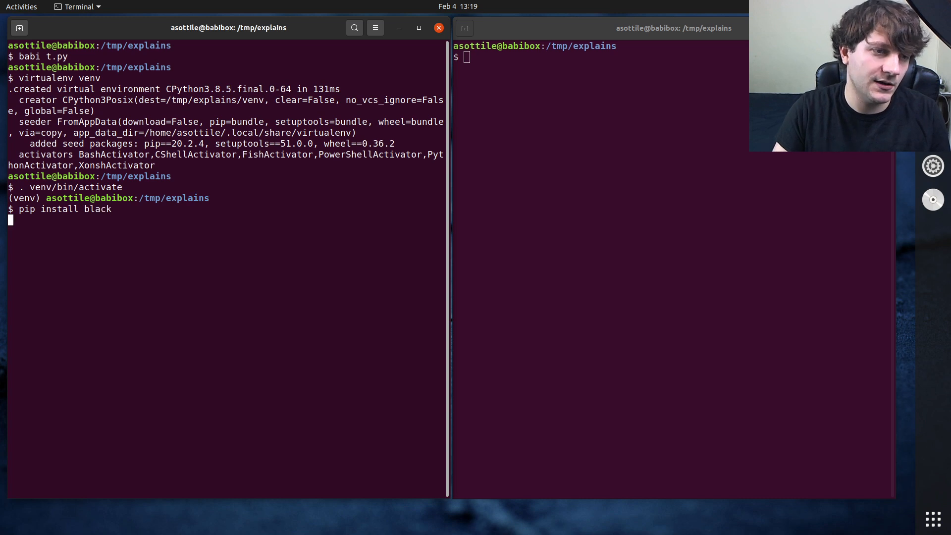
Run pip install black in the venv, then enter black t.py at the prompt
key("Return")
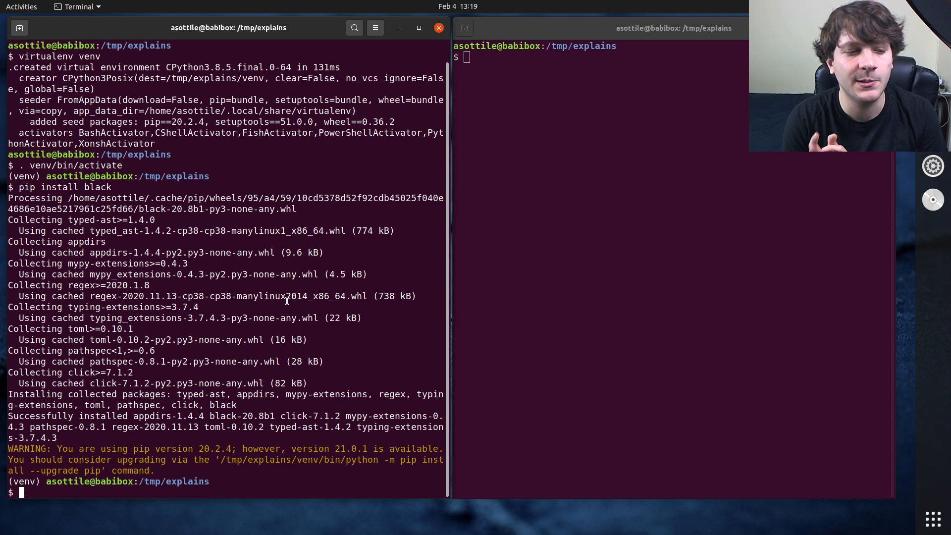
mouse_move(226, 310)
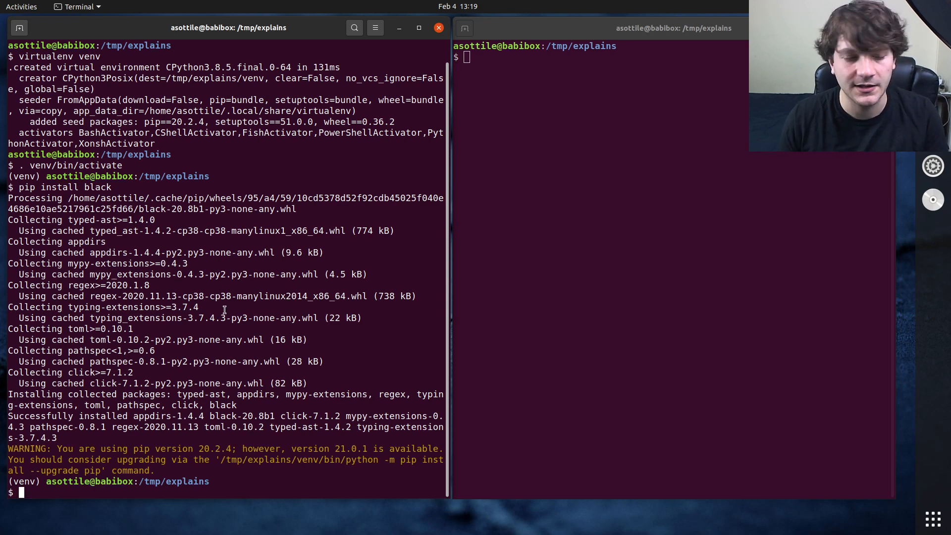
mouse_move(510, 235)
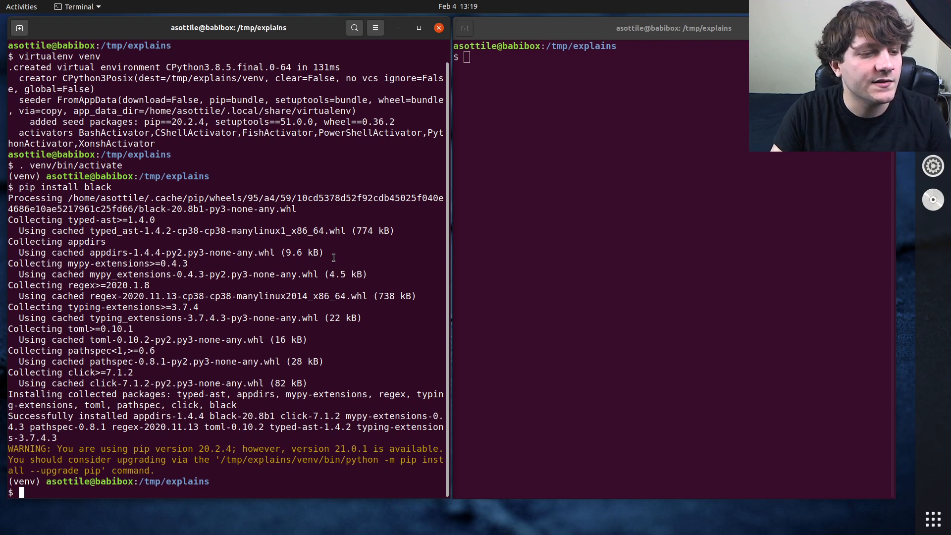
type("black t.py")
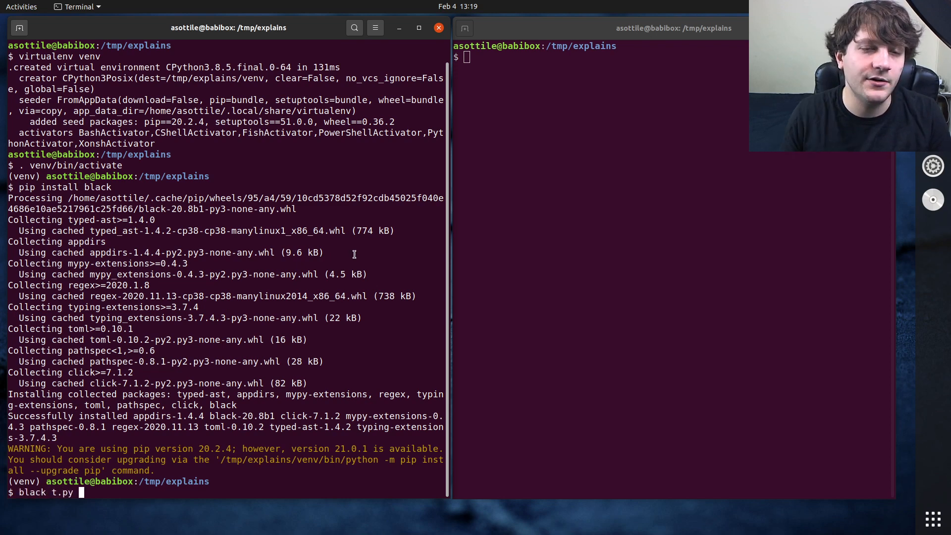
List ~/.cache/black/ and its 20.8b1 folder, picking out the 1.2M cache pickle
type("ls ~/.cache/")
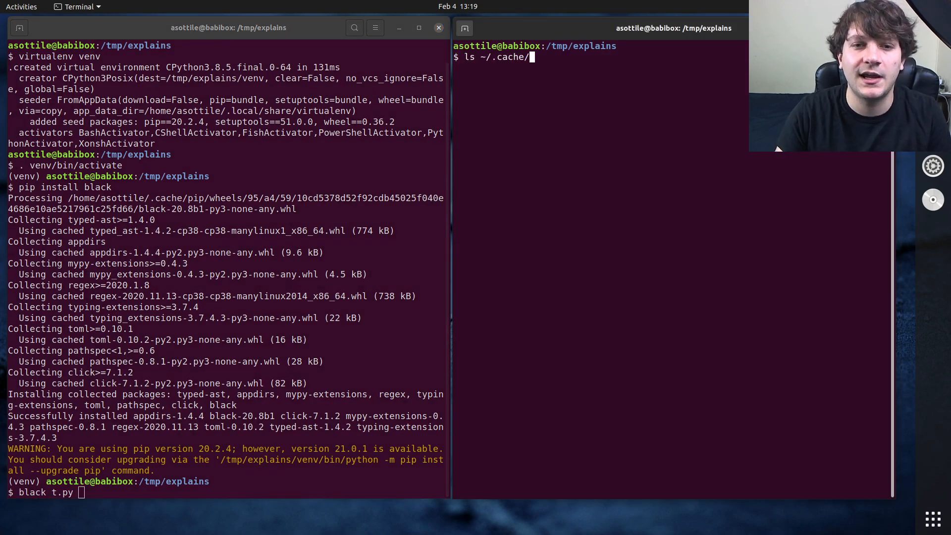
type("black/")
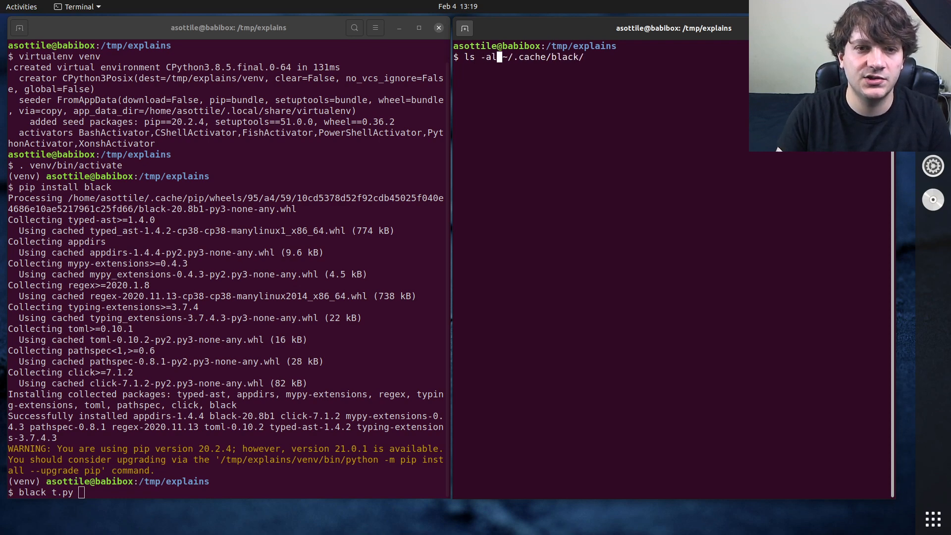
key("Return")
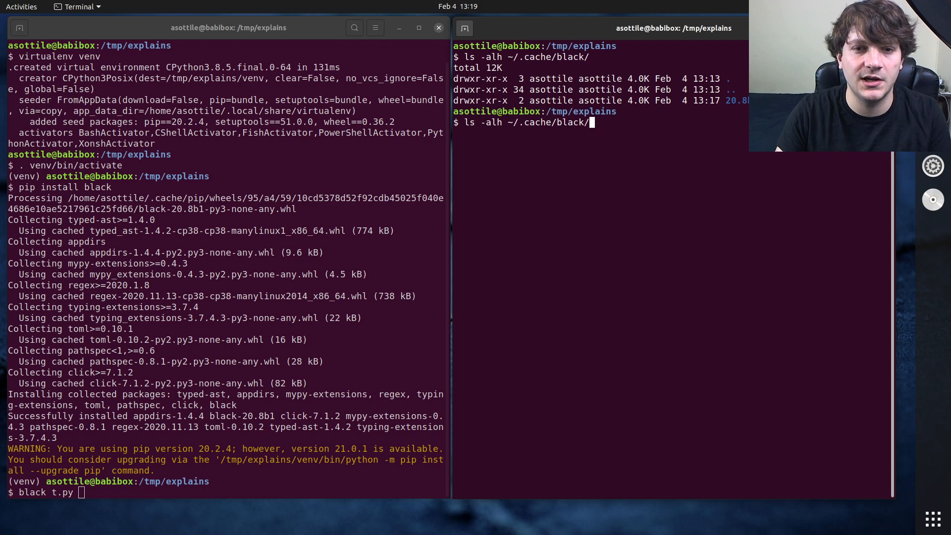
key("Return")
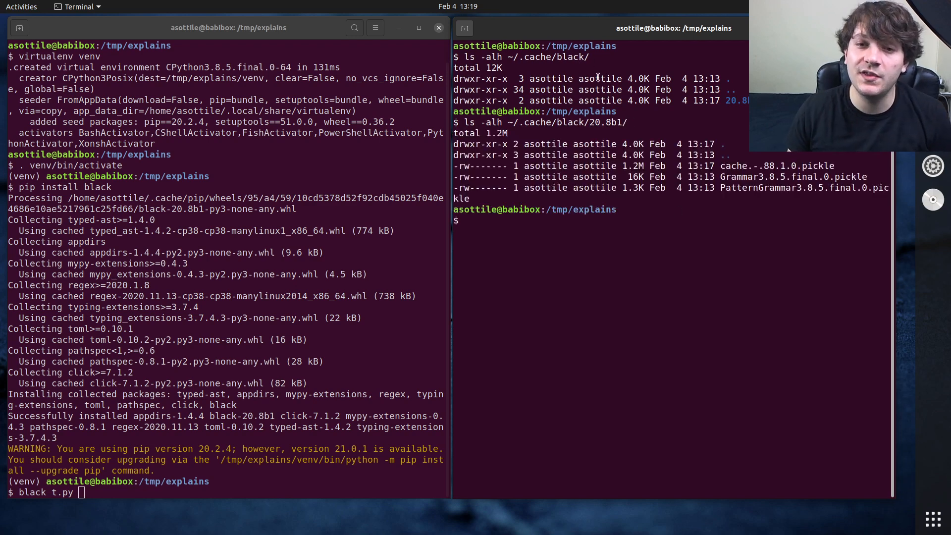
double_click(605, 122)
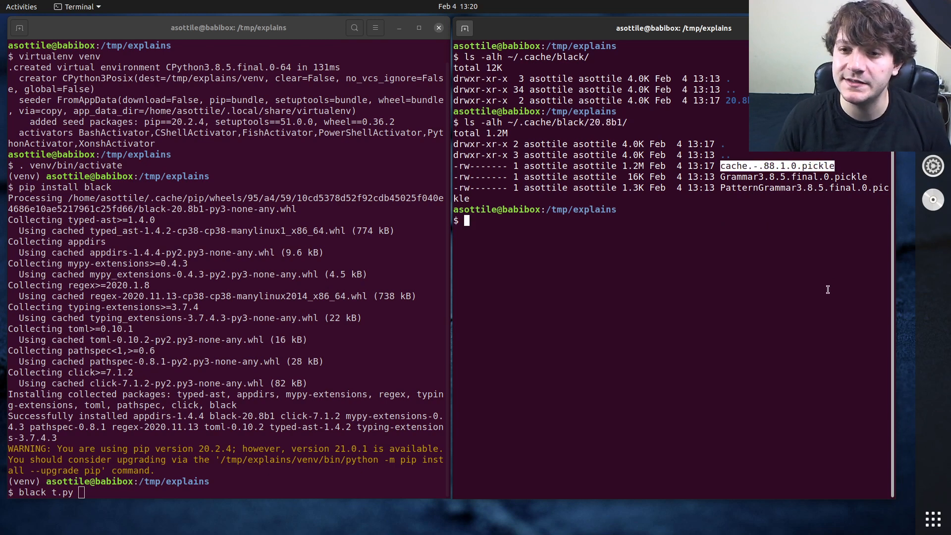
mouse_move(821, 286)
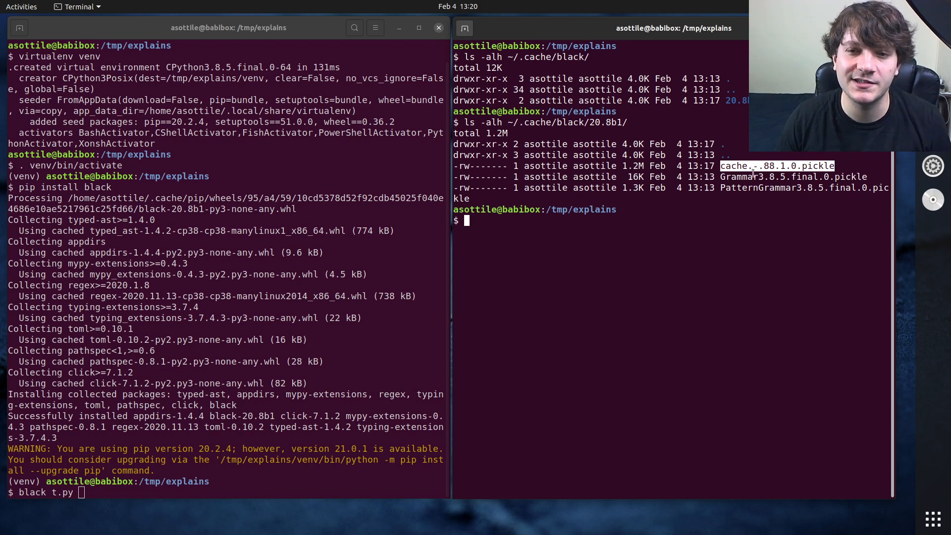
mouse_move(643, 468)
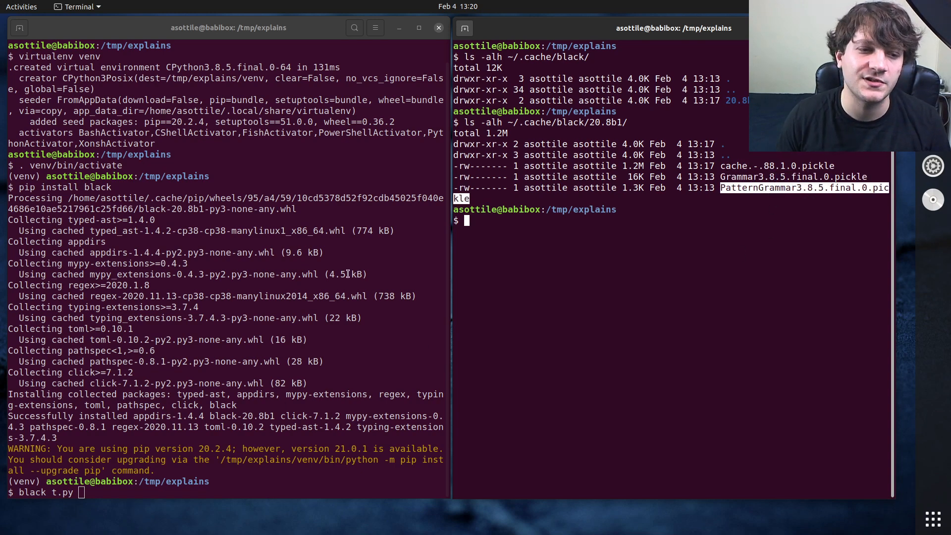
mouse_move(699, 270)
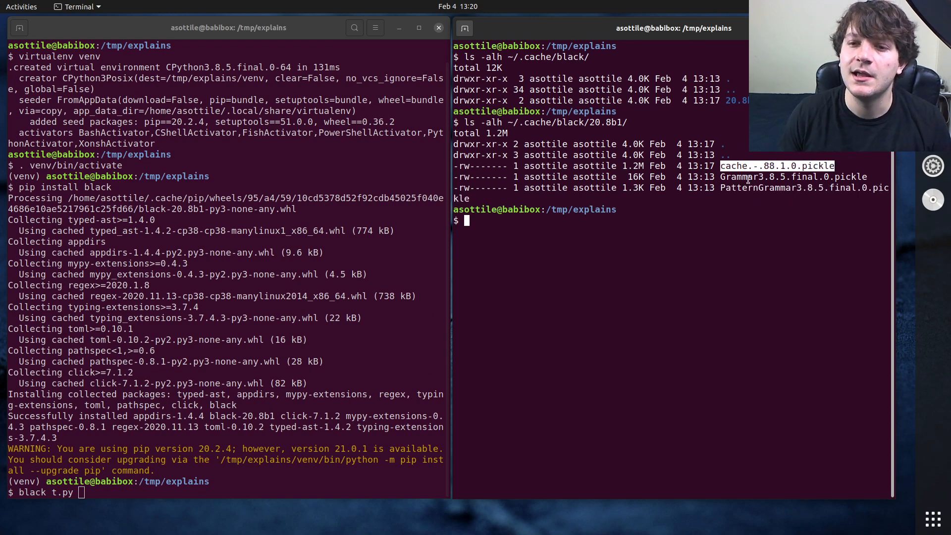
mouse_move(807, 284)
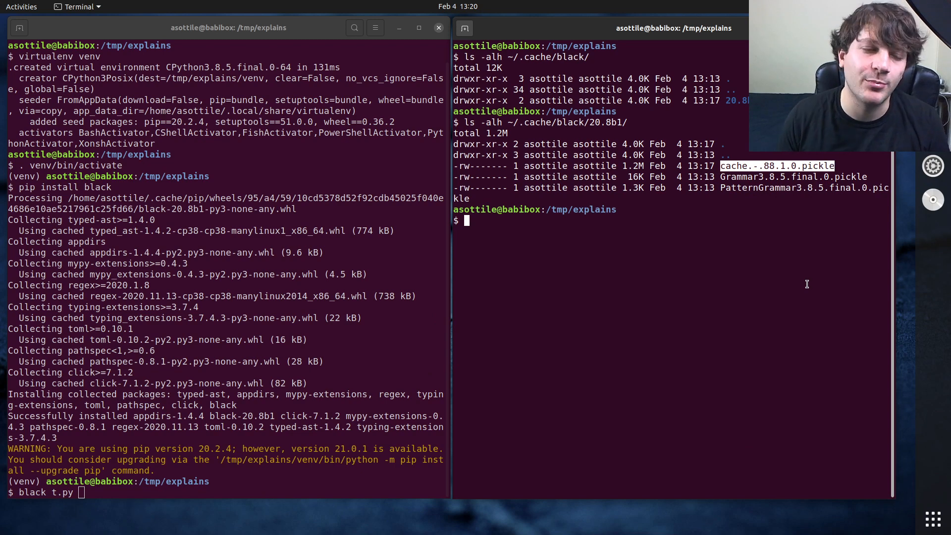
mouse_move(395, 383)
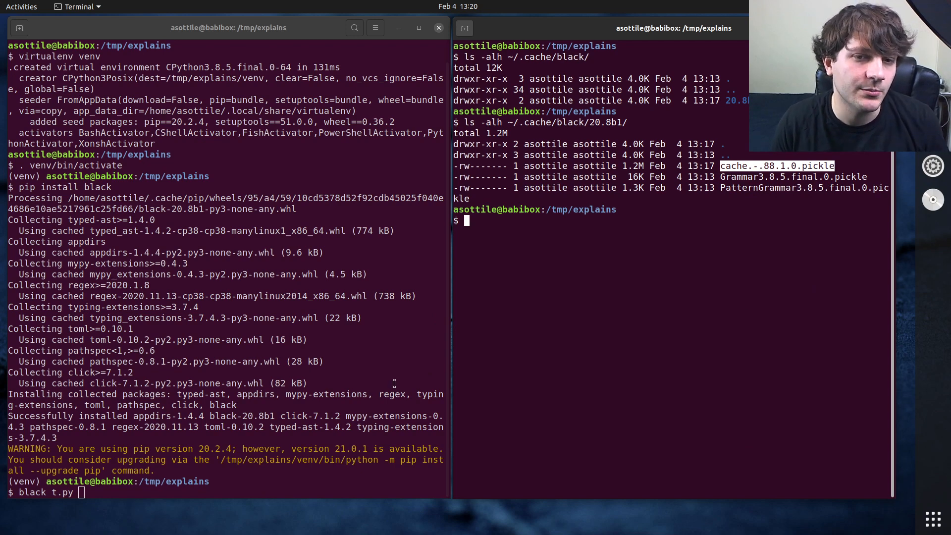
mouse_move(698, 342)
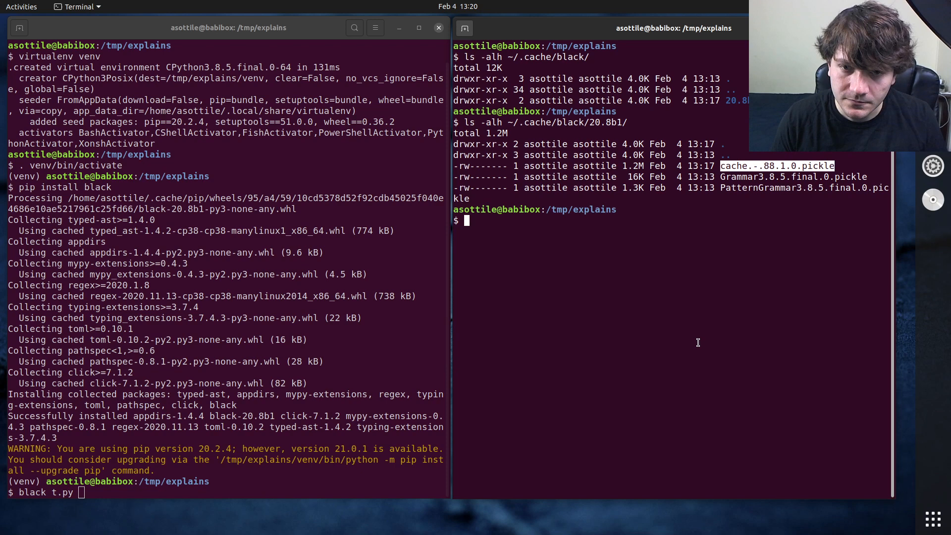
mouse_move(649, 199)
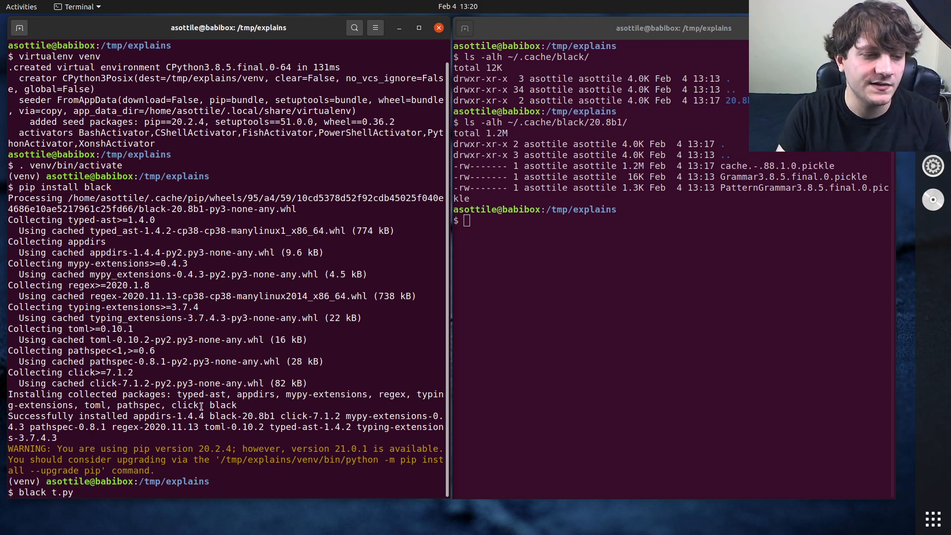
Run time black t.py twice, each leaving t.py unchanged in about half a second
type("time")
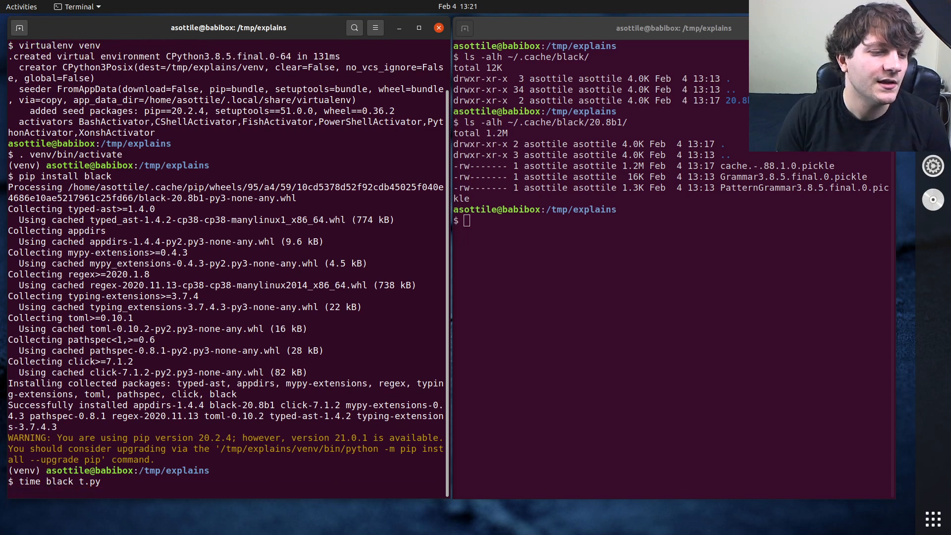
key("Return")
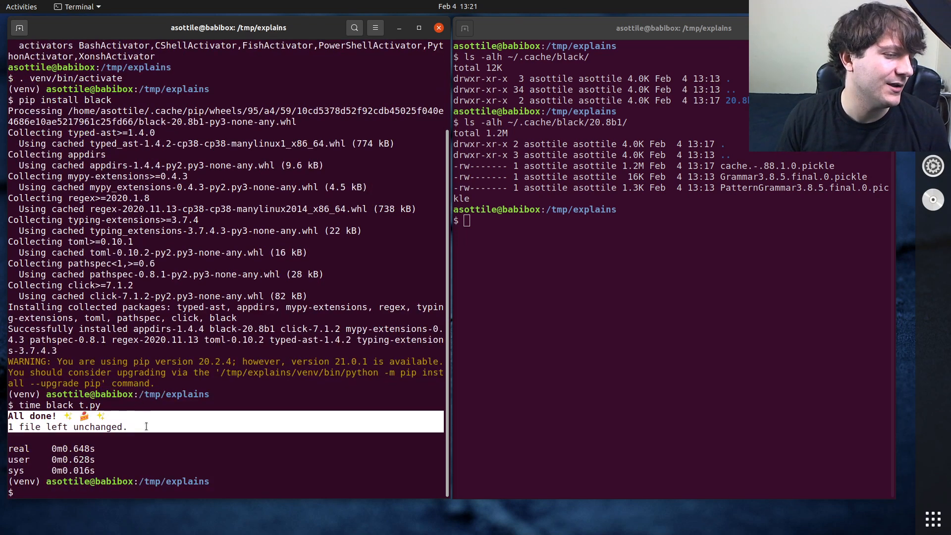
type("time black t.py")
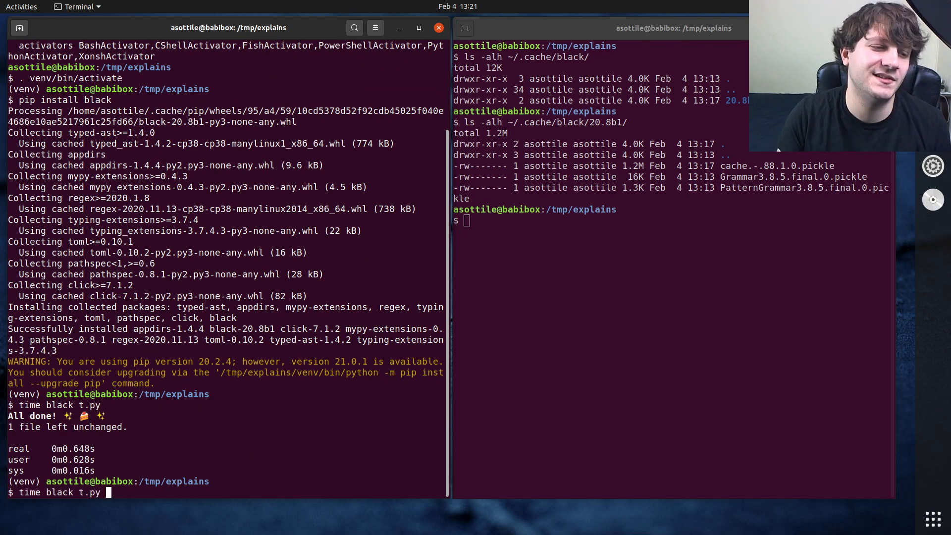
key("Return")
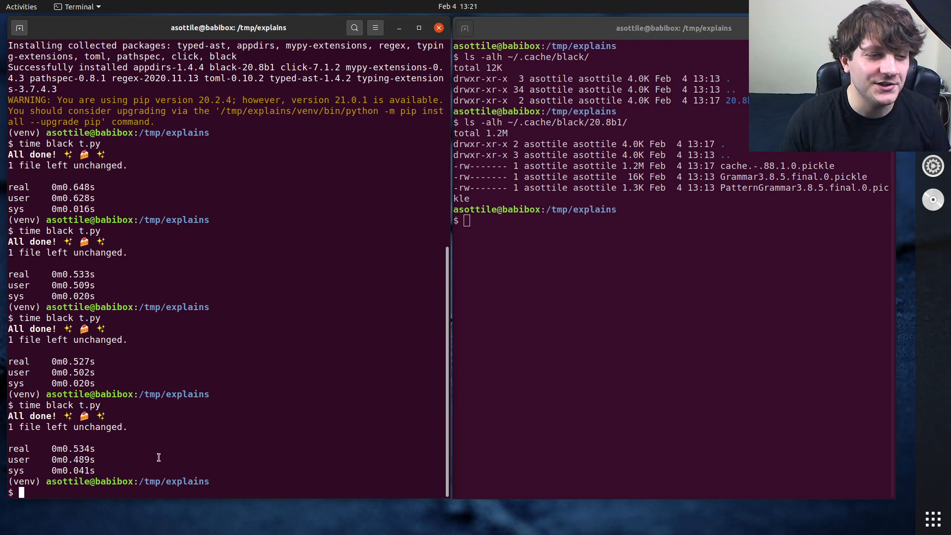
mouse_move(646, 166)
type("ls")
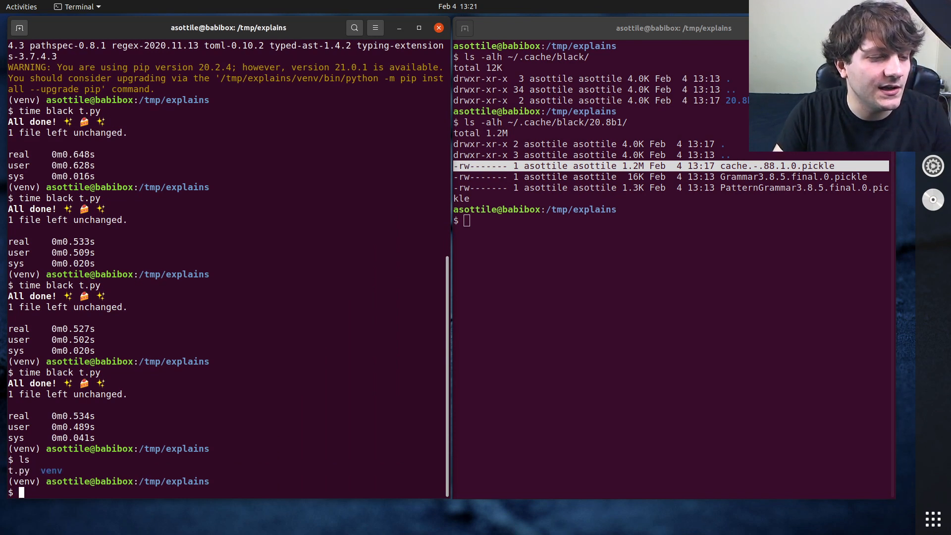
Run rm -rf t && time XDG_CACHE_HOME=$PWD/t black t.py repeatedly, about 0.18 s each
type("mkdir t")
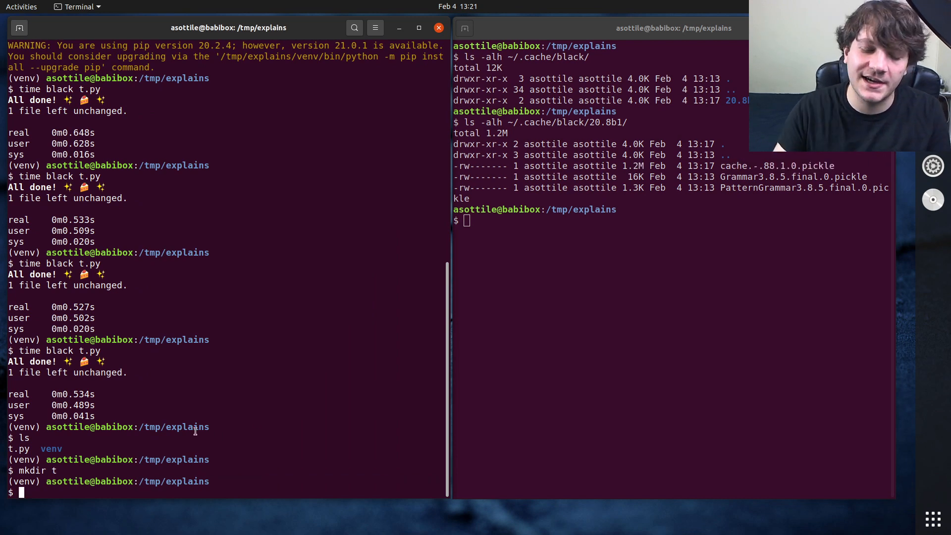
type("rm -rf")
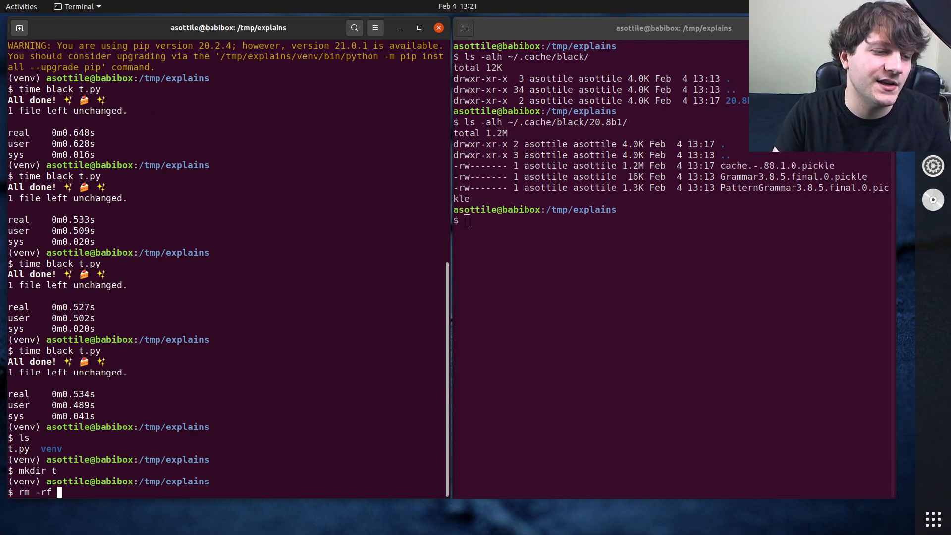
type("t &&")
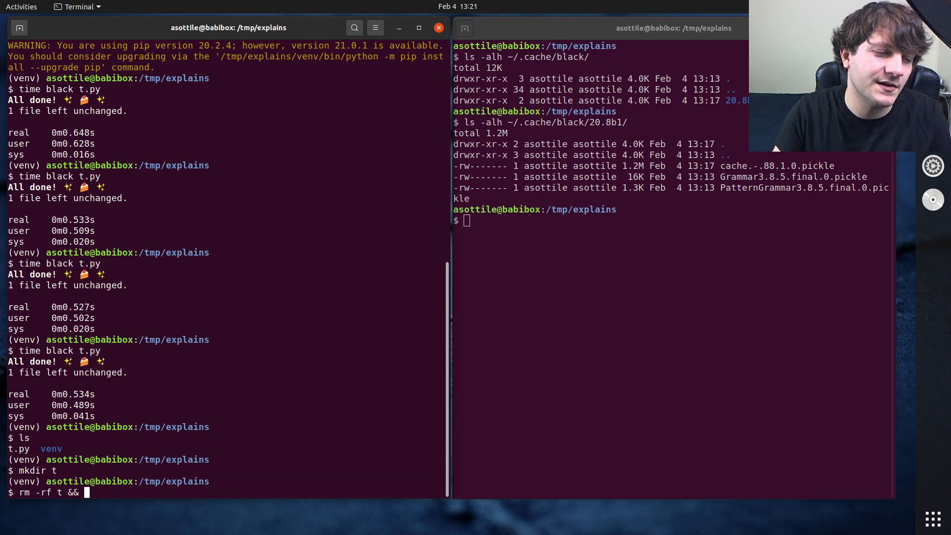
type("time XD")
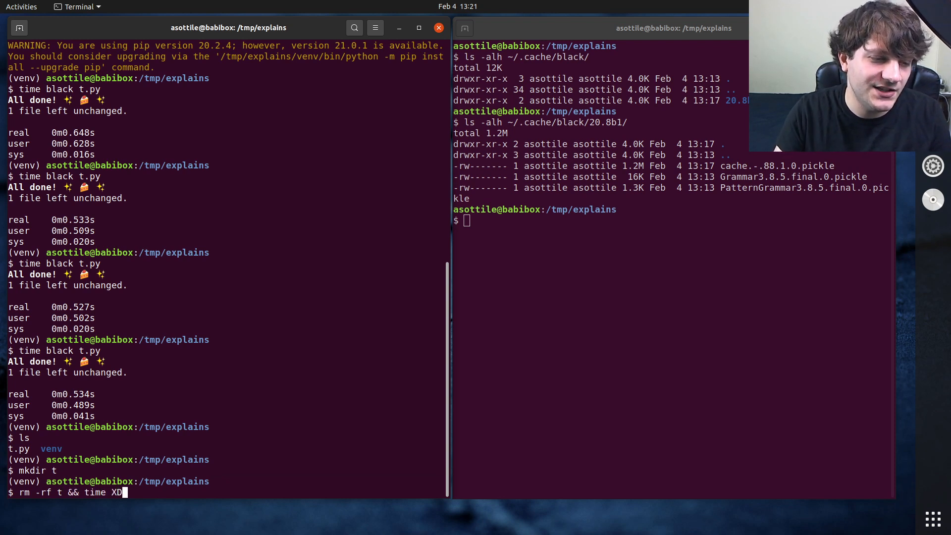
type("G_CACHE_HOME=t")
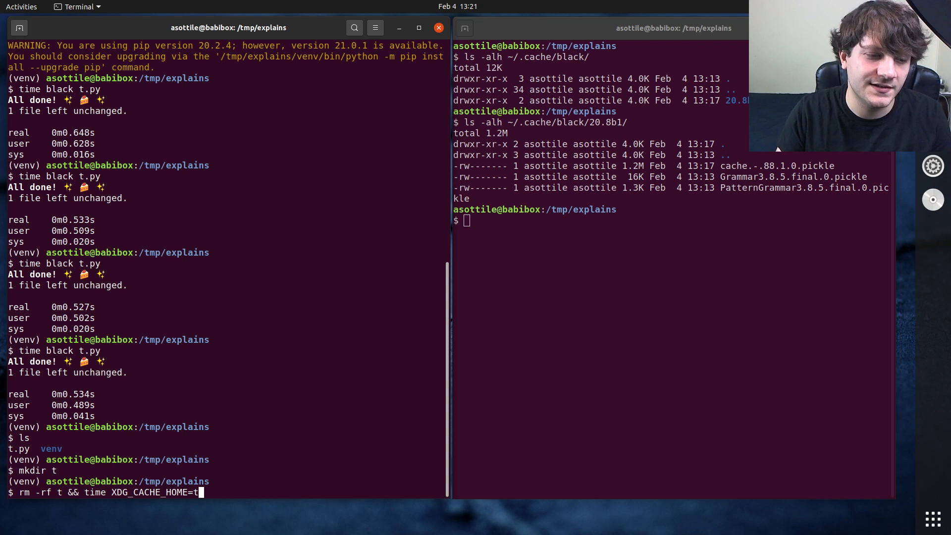
type("PWD/t")
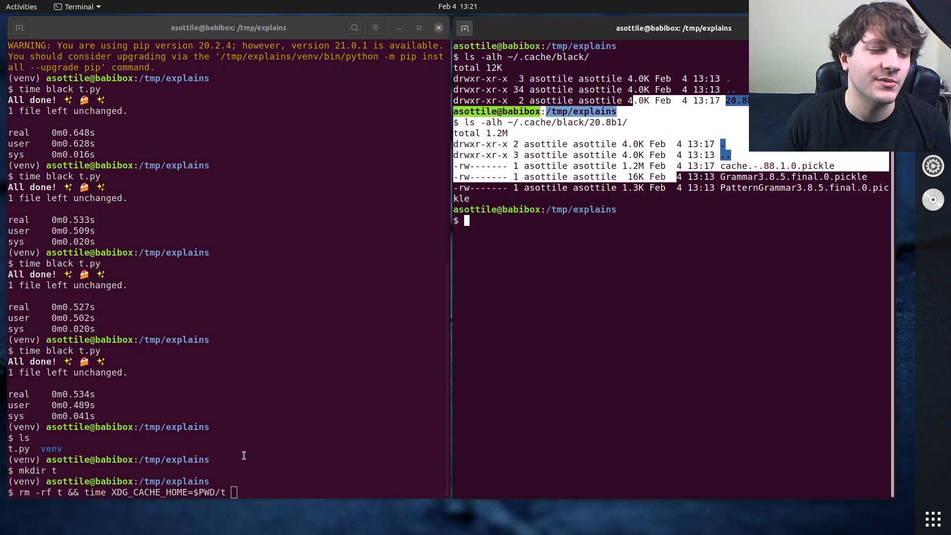
type("black t.")
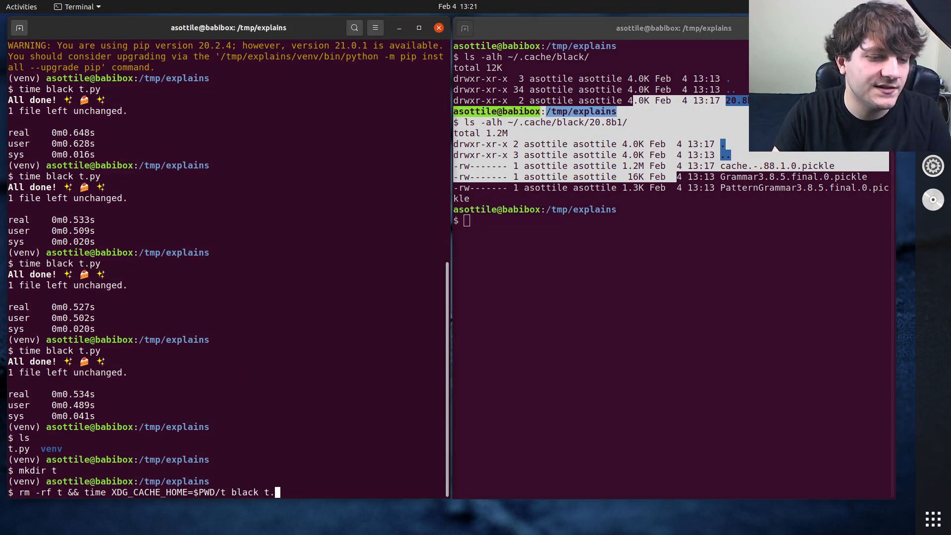
key("Return")
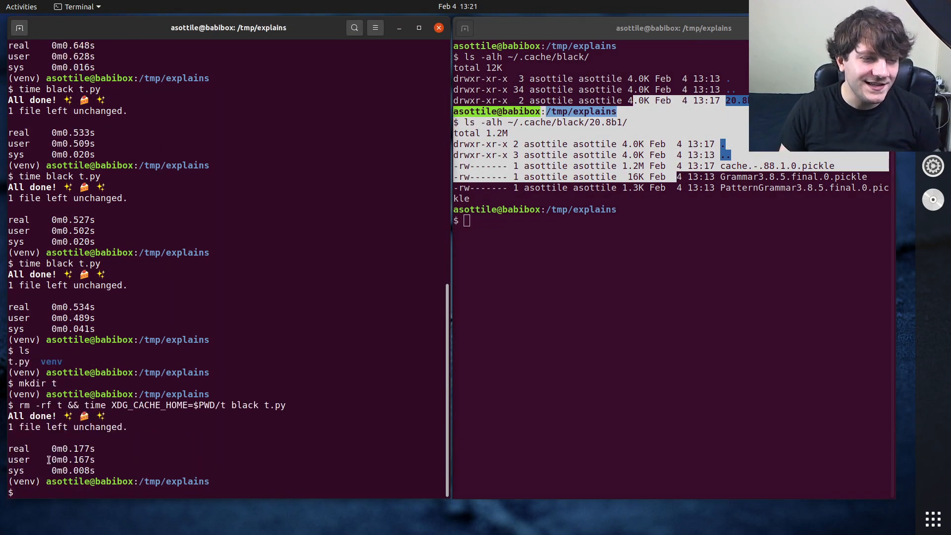
double_click(72, 448)
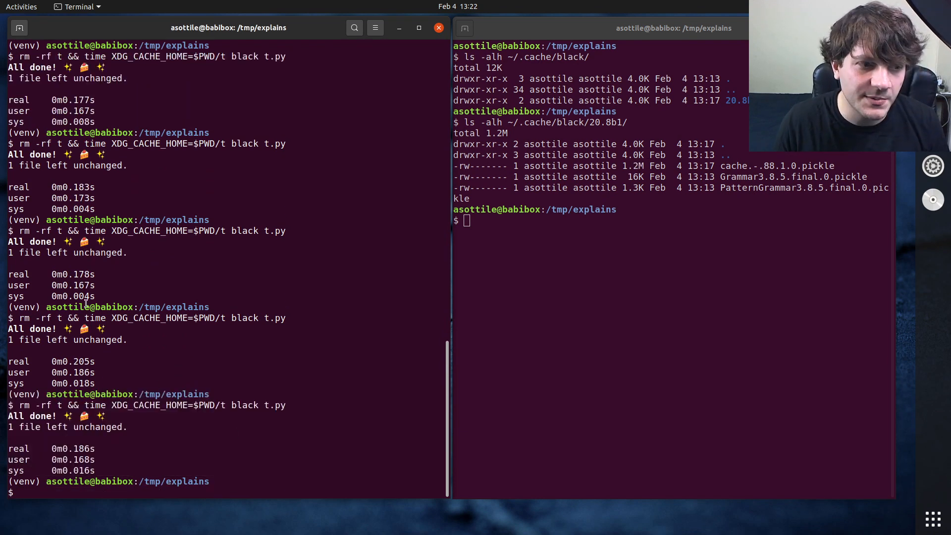
double_click(72, 448)
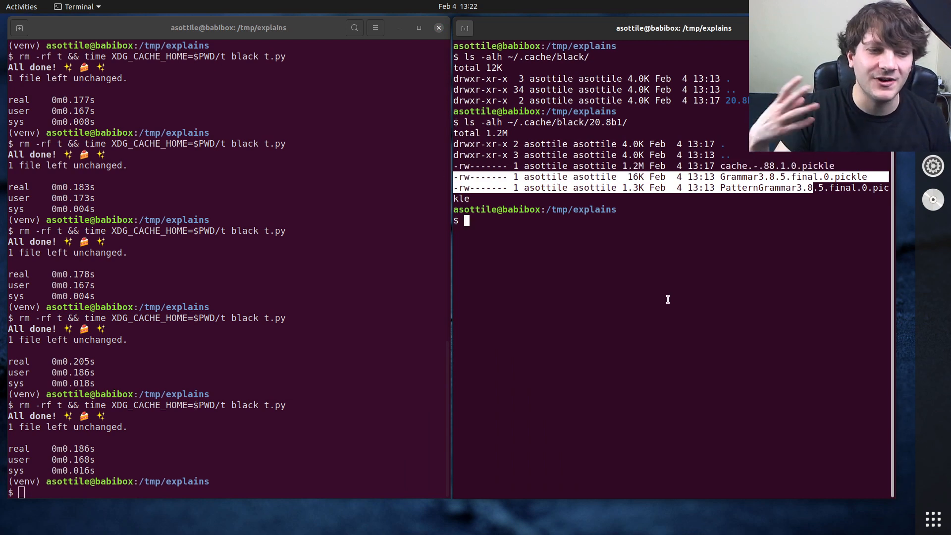
mouse_move(131, 463)
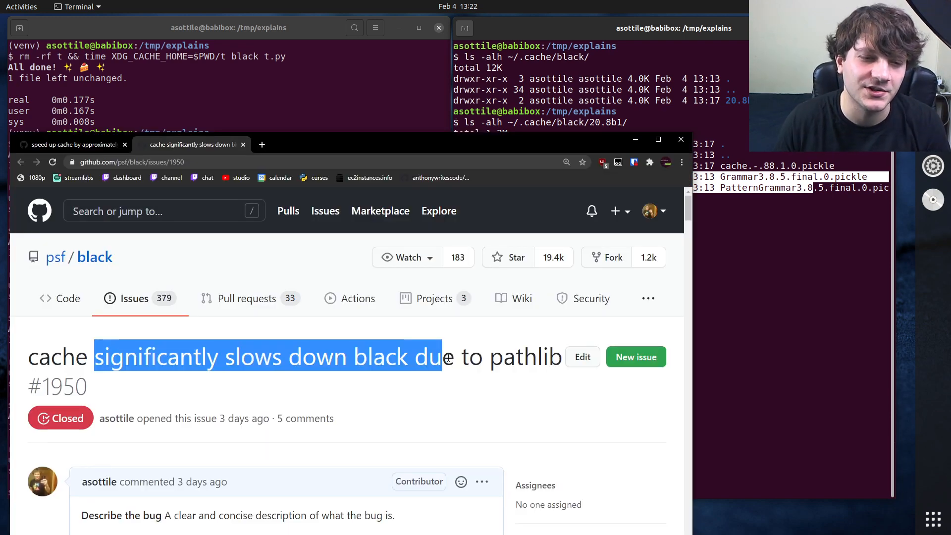
scroll("down", 3)
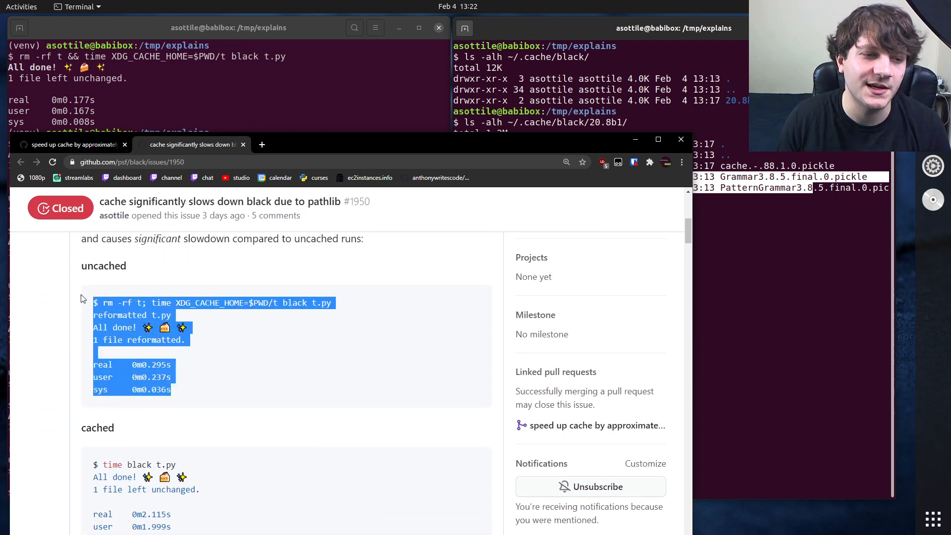
scroll("down", 3)
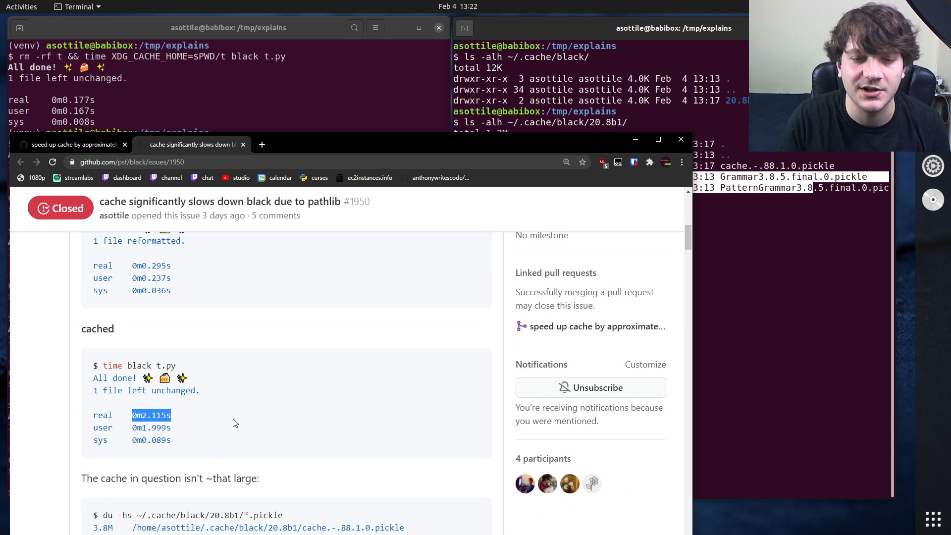
left_click(168, 320)
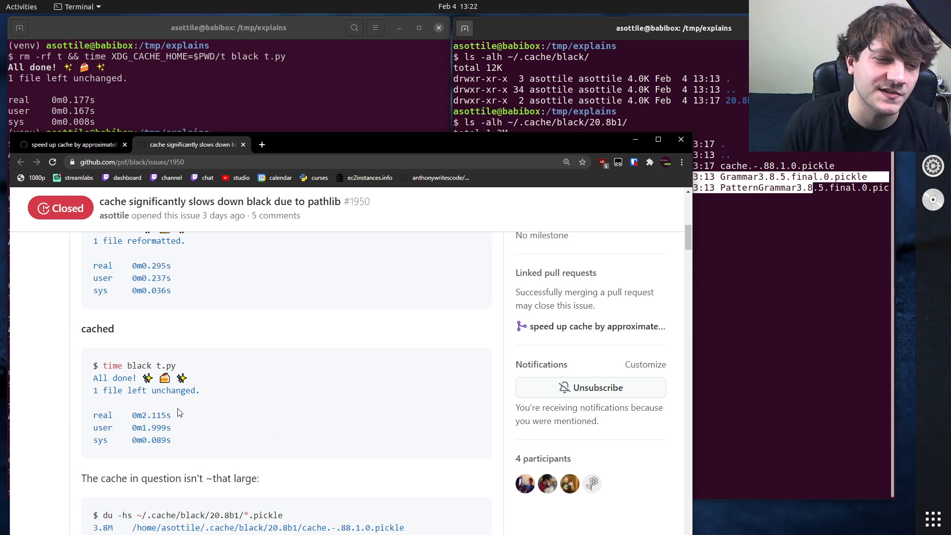
mouse_move(253, 397)
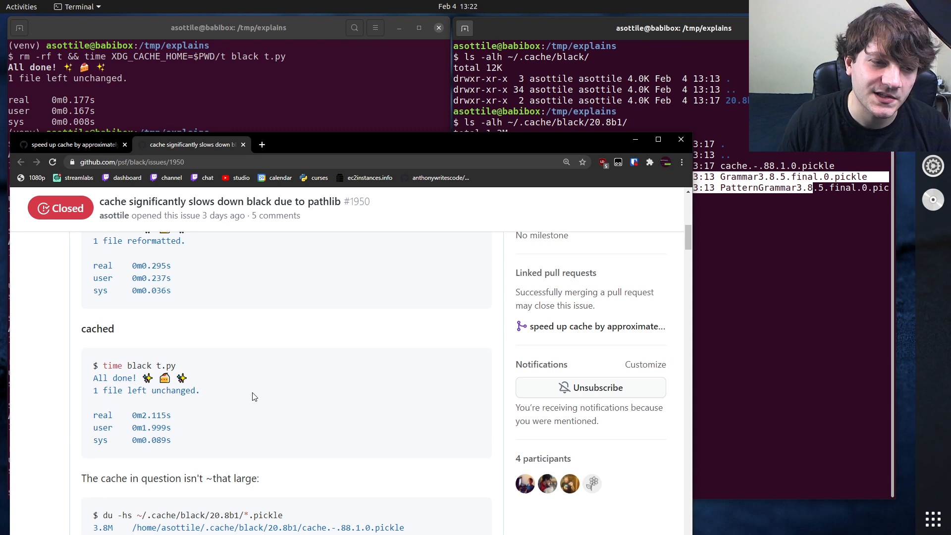
mouse_move(240, 404)
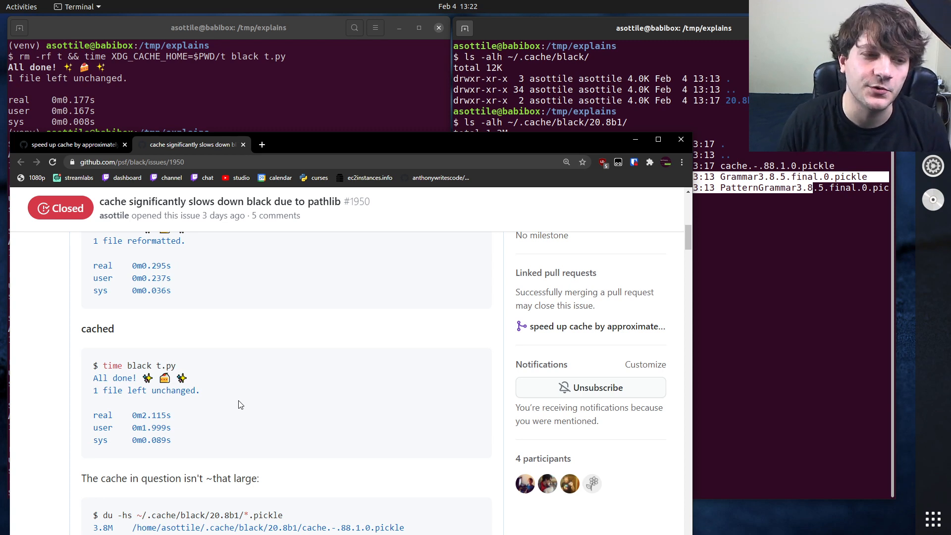
mouse_move(229, 452)
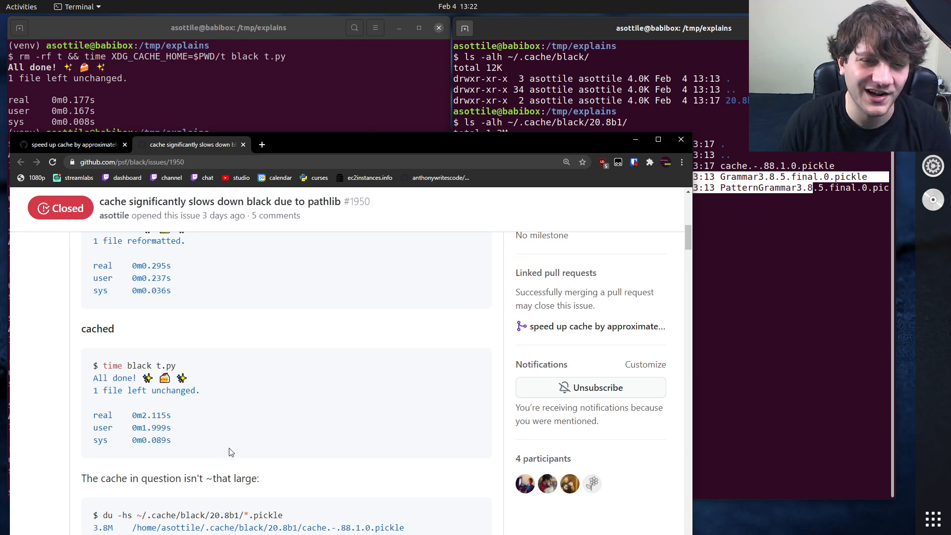
scroll("down", 3)
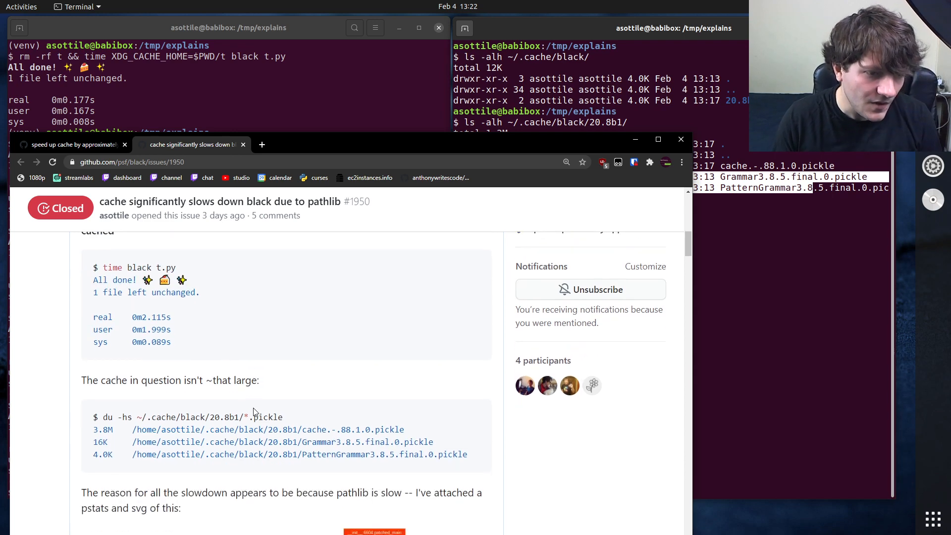
double_click(103, 430)
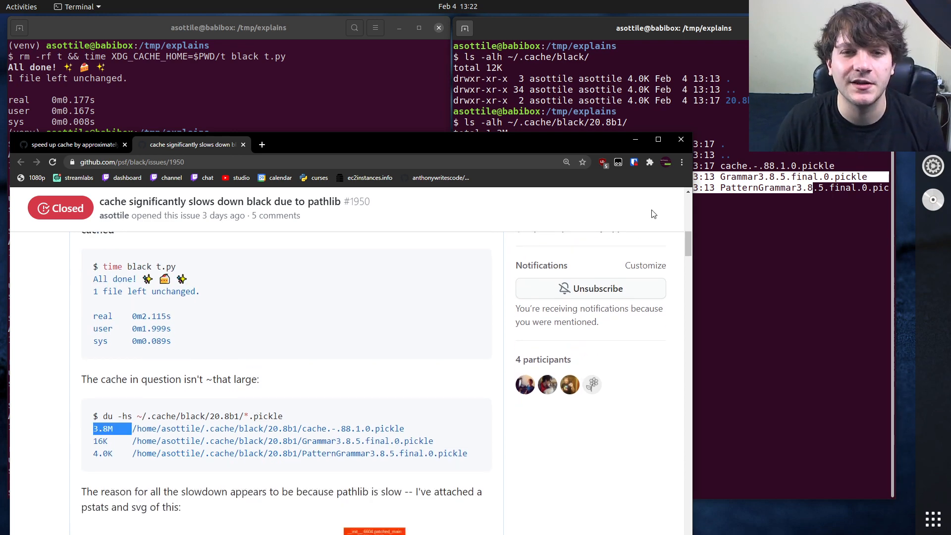
left_click(681, 139)
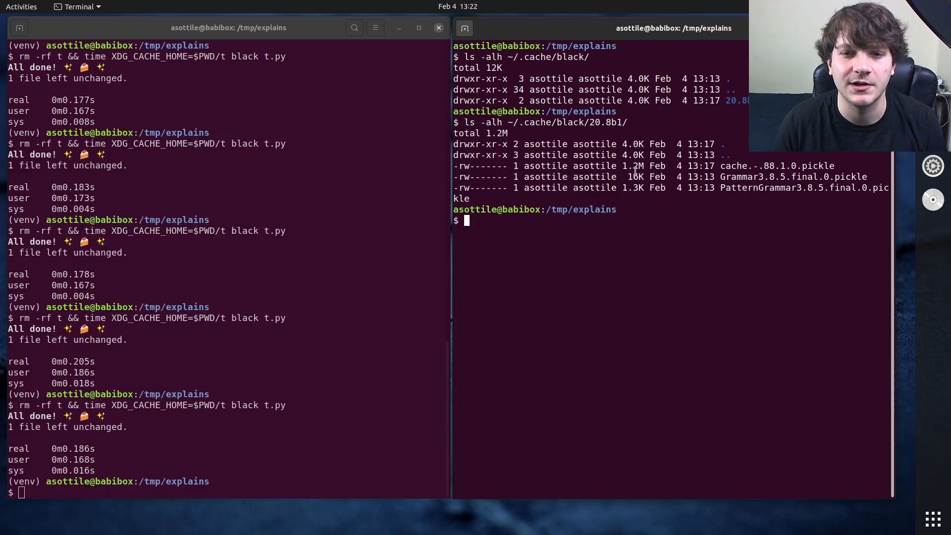
double_click(634, 166)
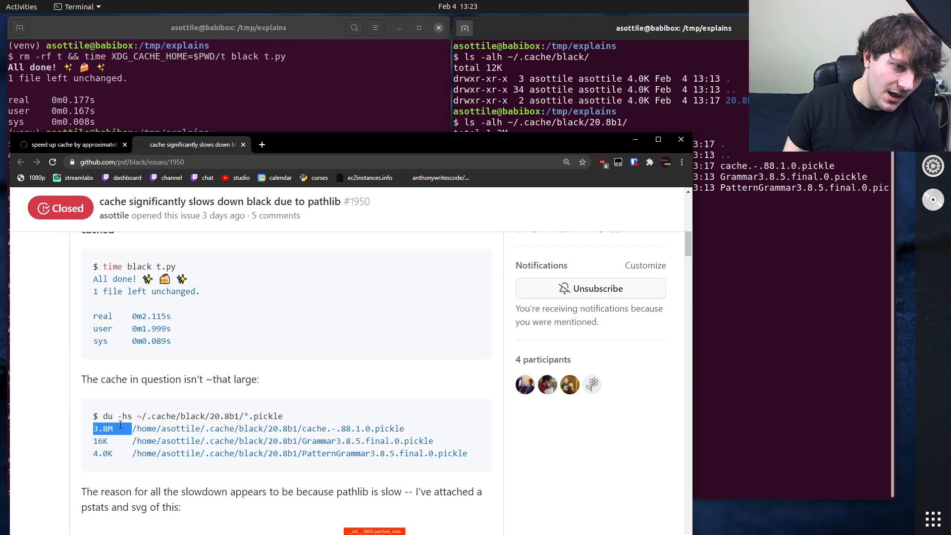
mouse_move(261, 387)
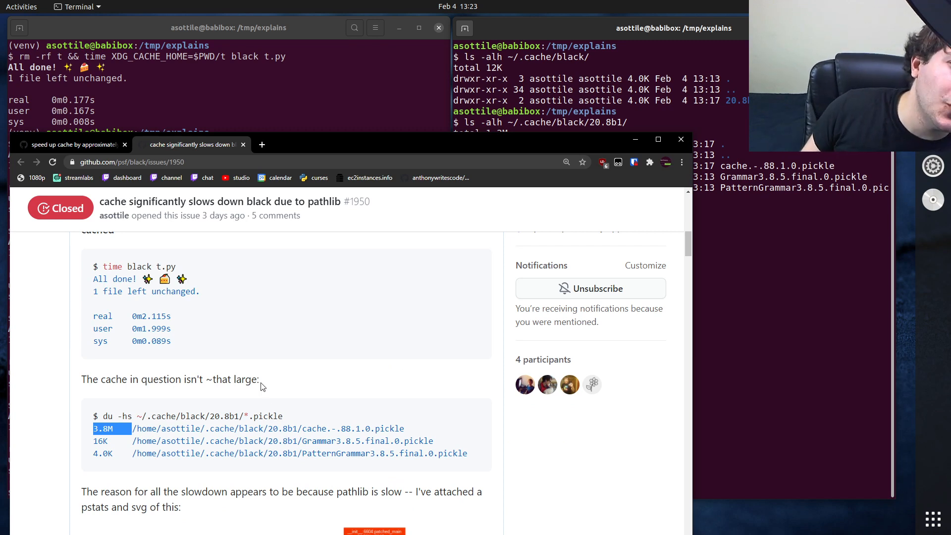
scroll("down", 3)
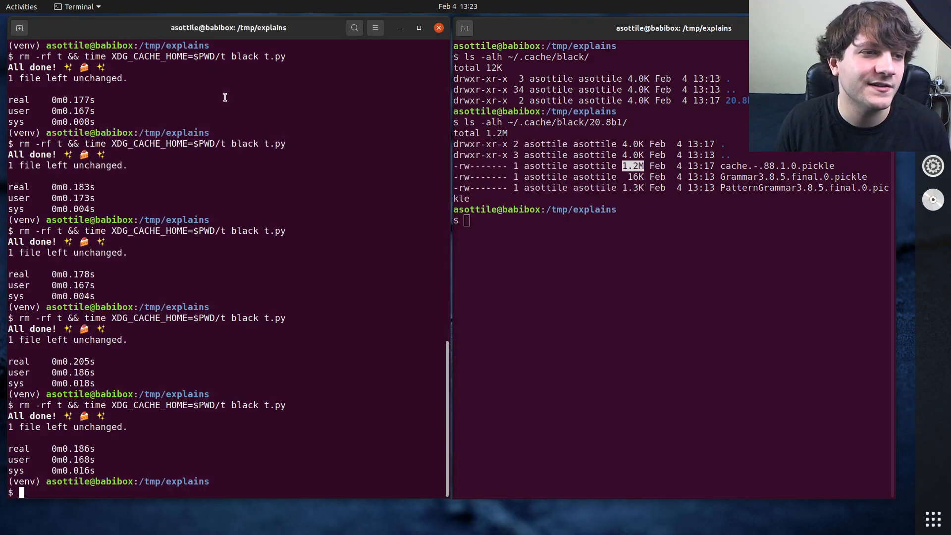
Profile black on t.py with python -m cProfile -o log.pstats
type("p")
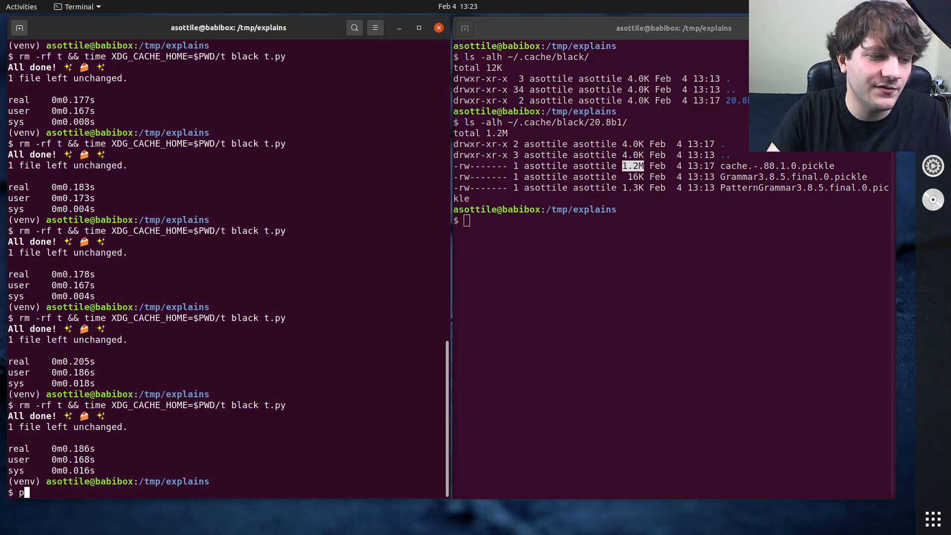
type("ython -m c")
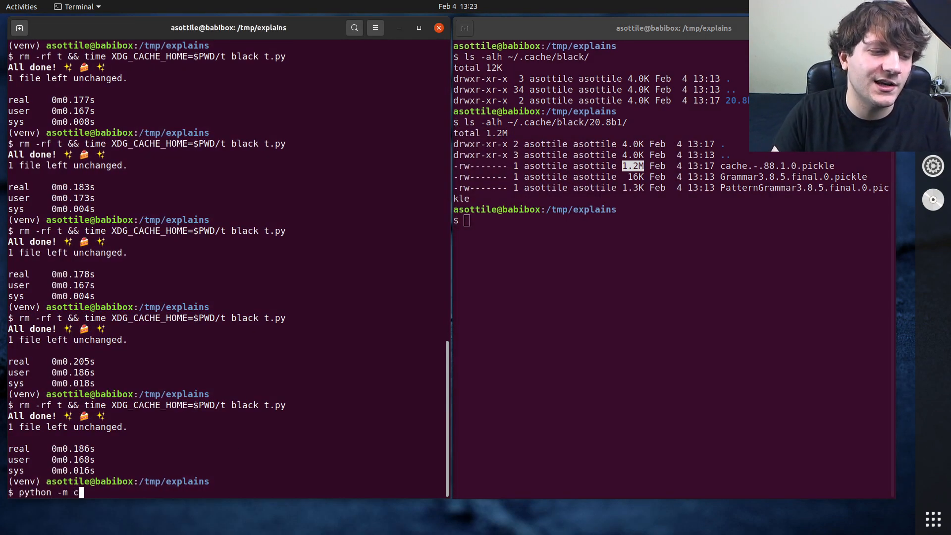
type("Profile -o")
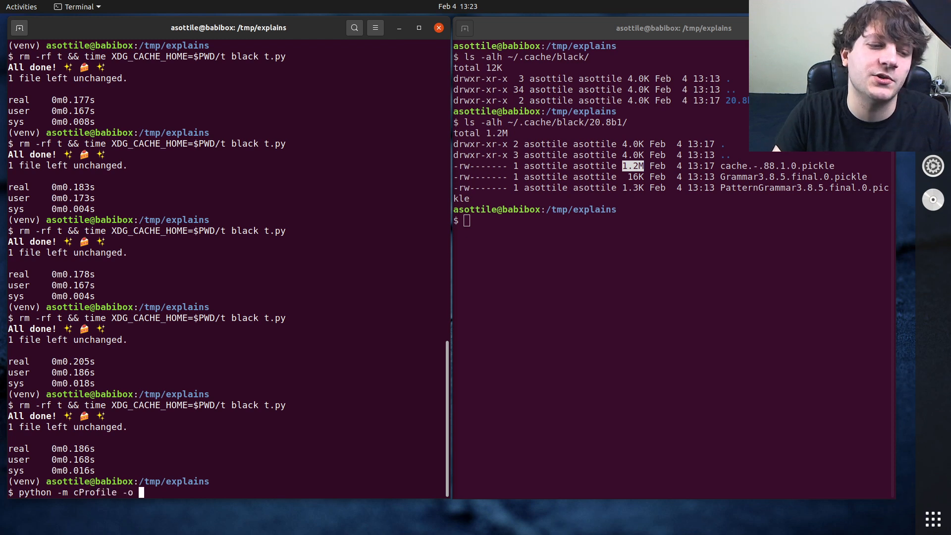
type("log.pstate")
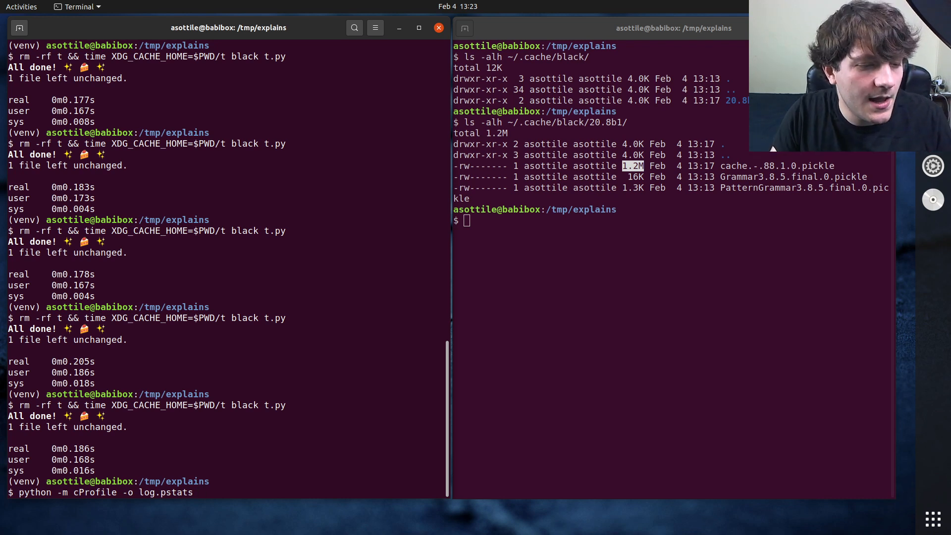
type("-m black t.py")
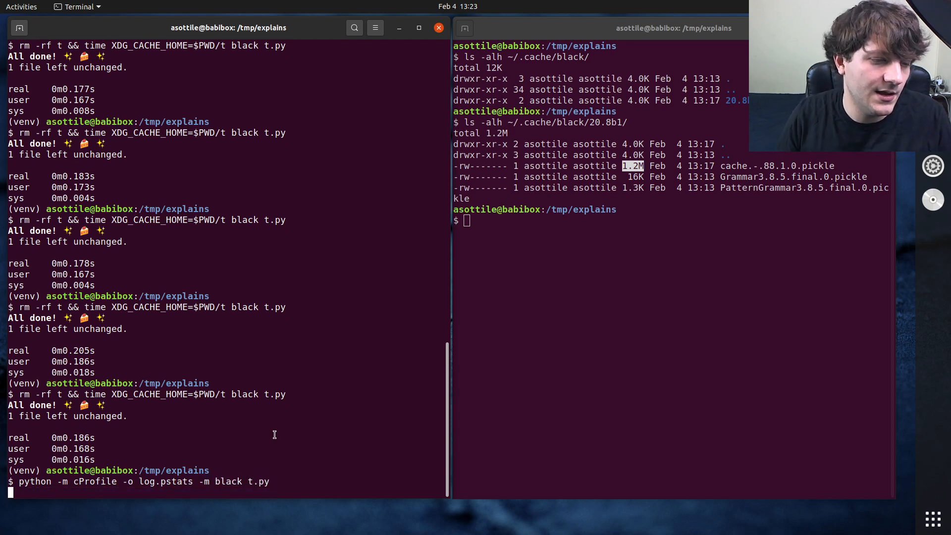
Install yelp-gprof2dot into the venv and start a gprof2dot command
type("pip in")
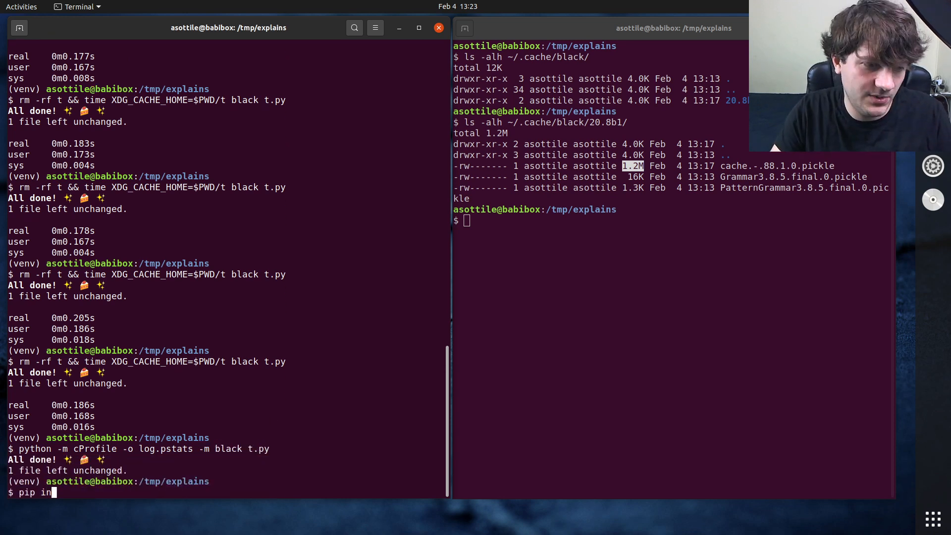
type("stall yelp-g")
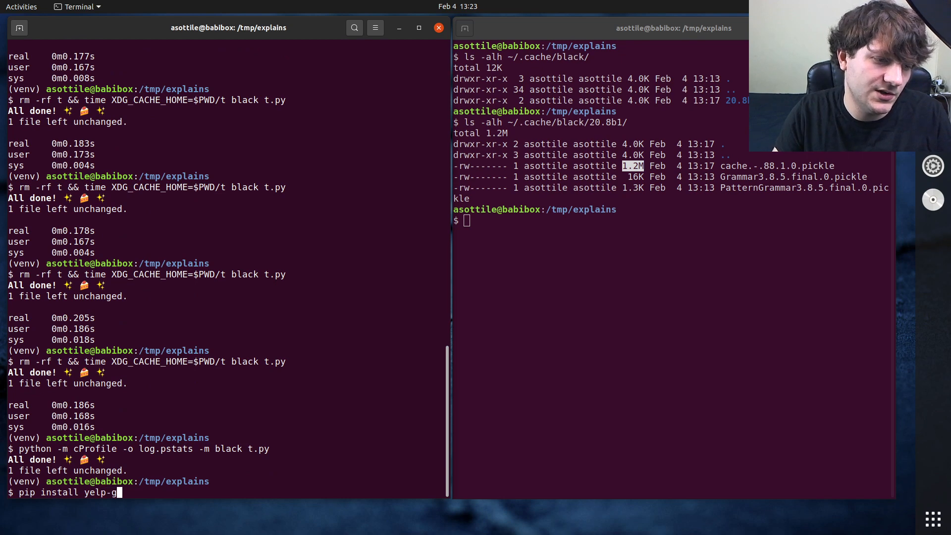
key("Return")
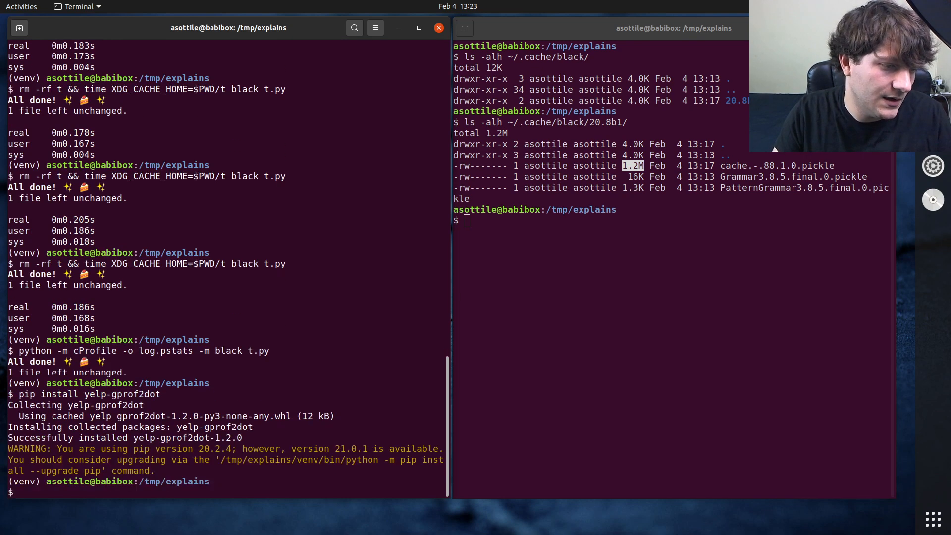
type("gprof2dot")
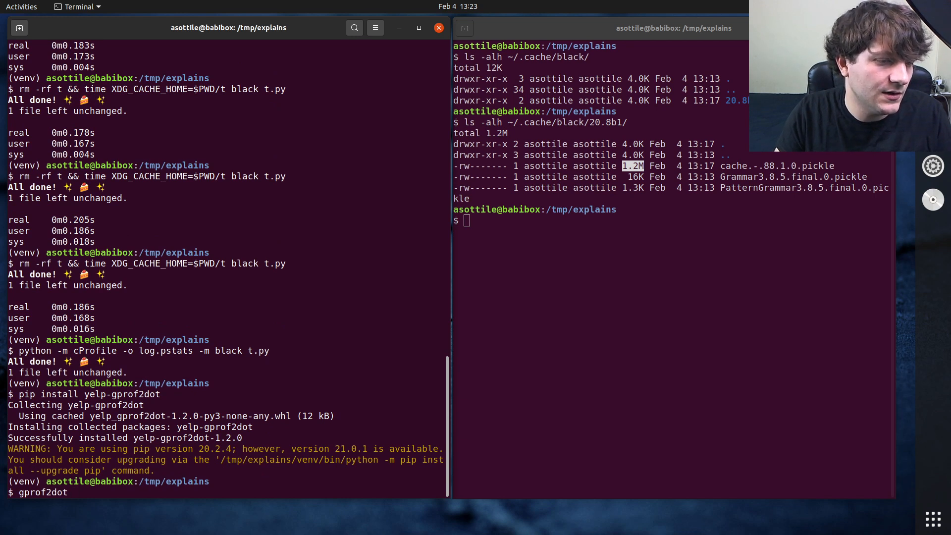
Render the pstats profile to log.svg via gprof2dot | dot -Tsvg, and view it in Firefox
type("out.pstats |")
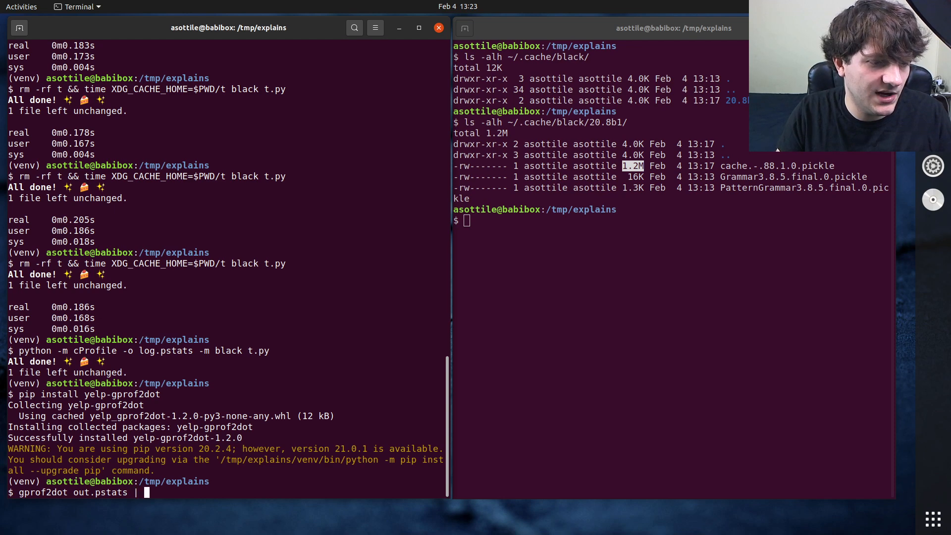
type("dot -Tsvg -o")
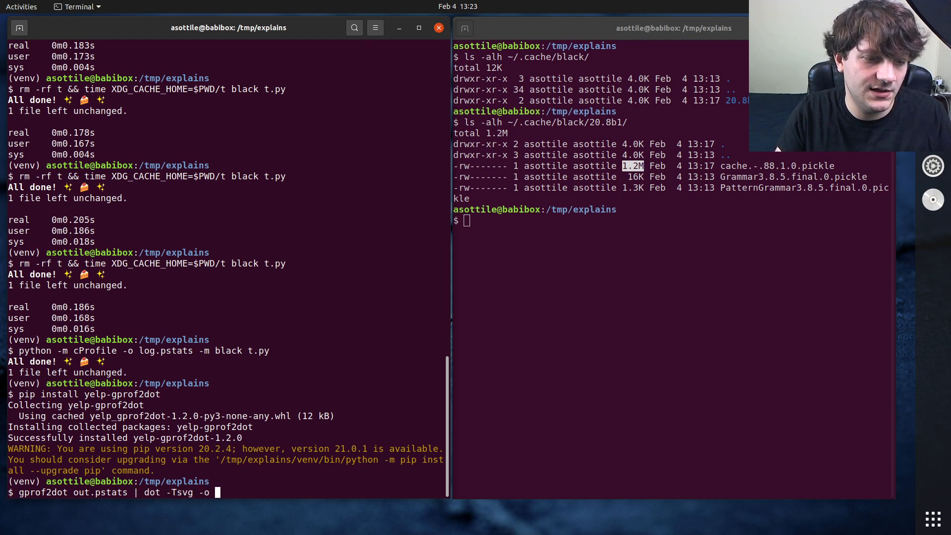
key("Return")
type("firefox log.svg")
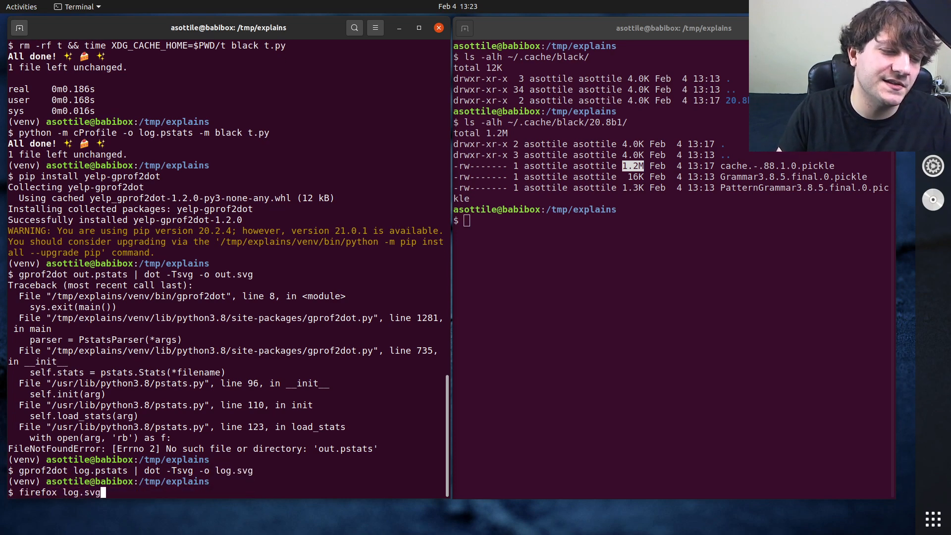
key("Return")
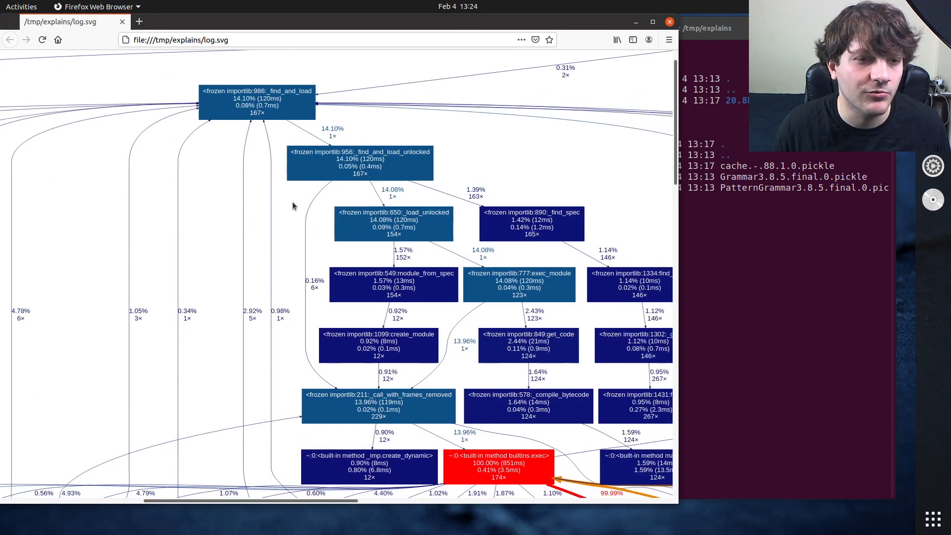
Scroll down the call graph following the red chain from builtins.exec through runpy
scroll("down", 3)
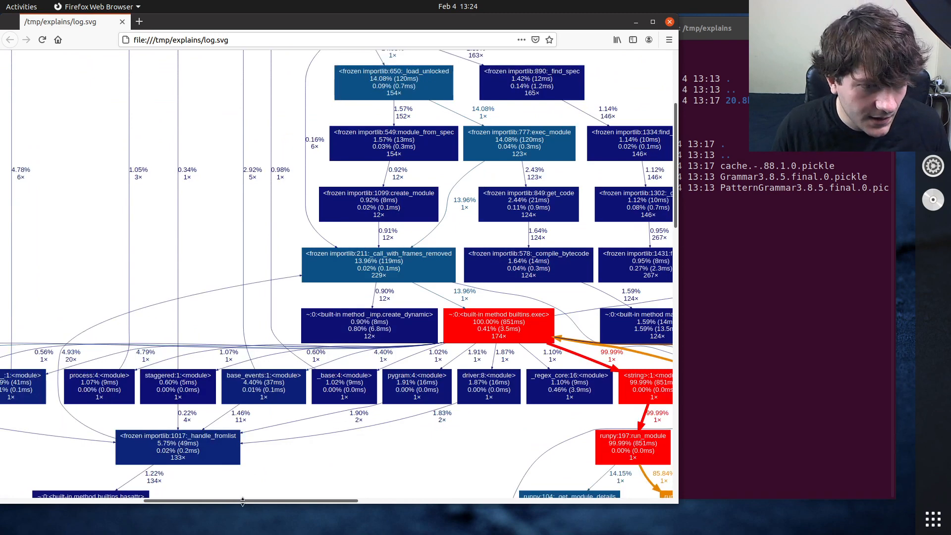
scroll("down", 3)
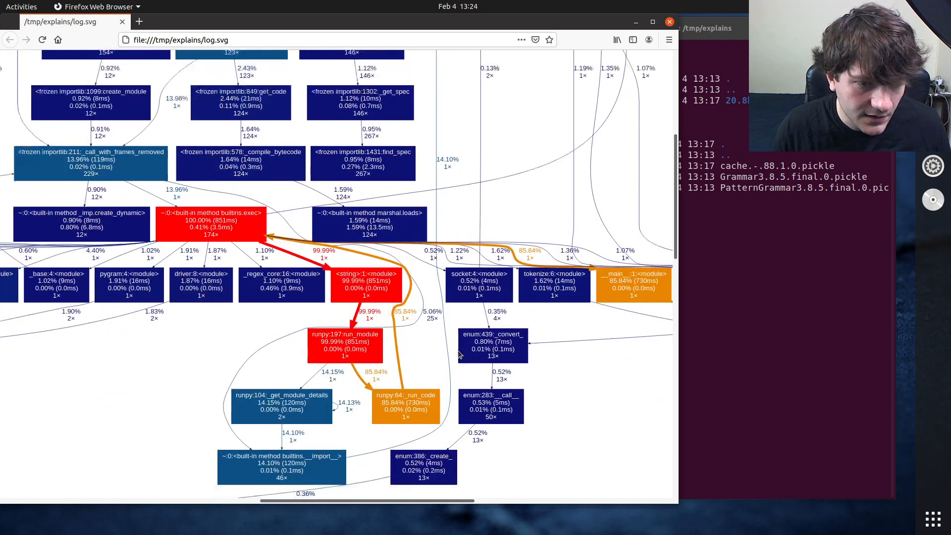
scroll("down", 3)
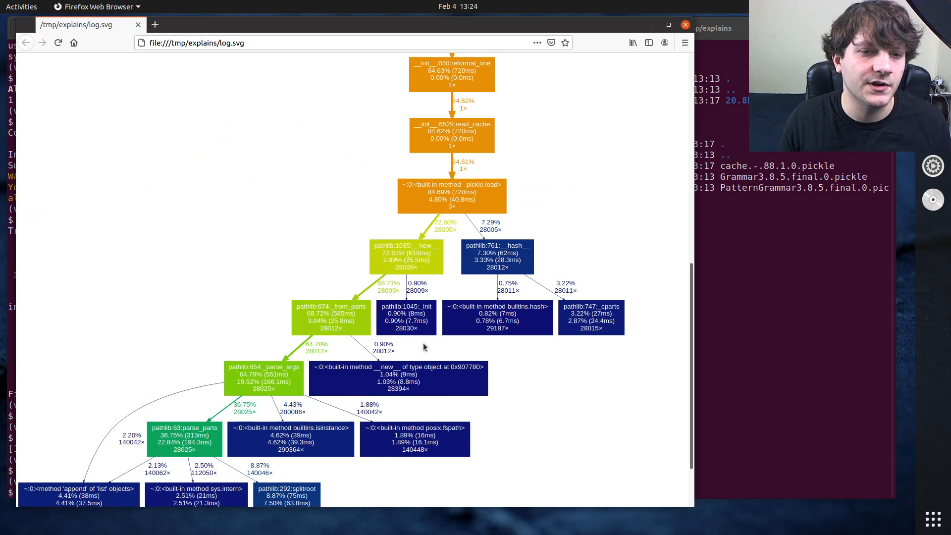
Scroll to read_cache's pickle.load path into pathlib _parse_args and parse_parts (~28,000 calls)
scroll("up", 3)
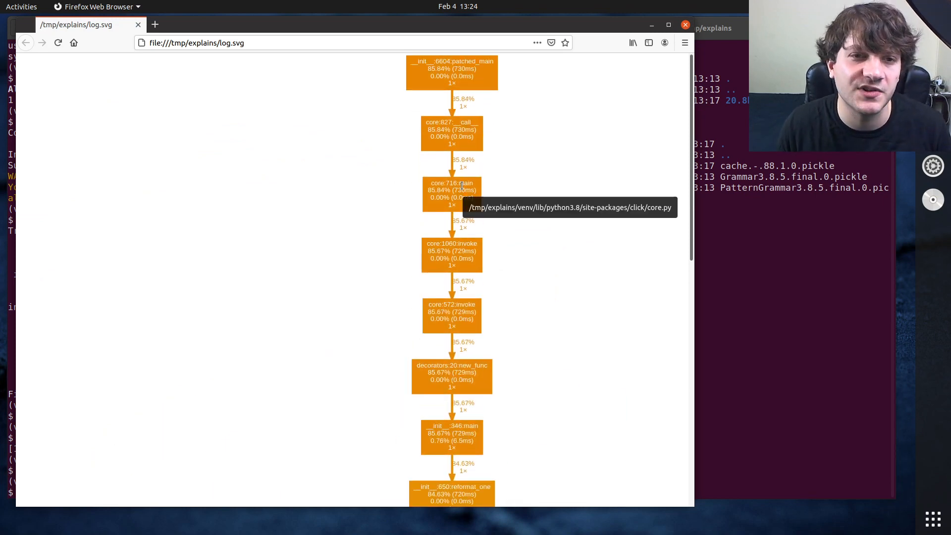
scroll("down", 3)
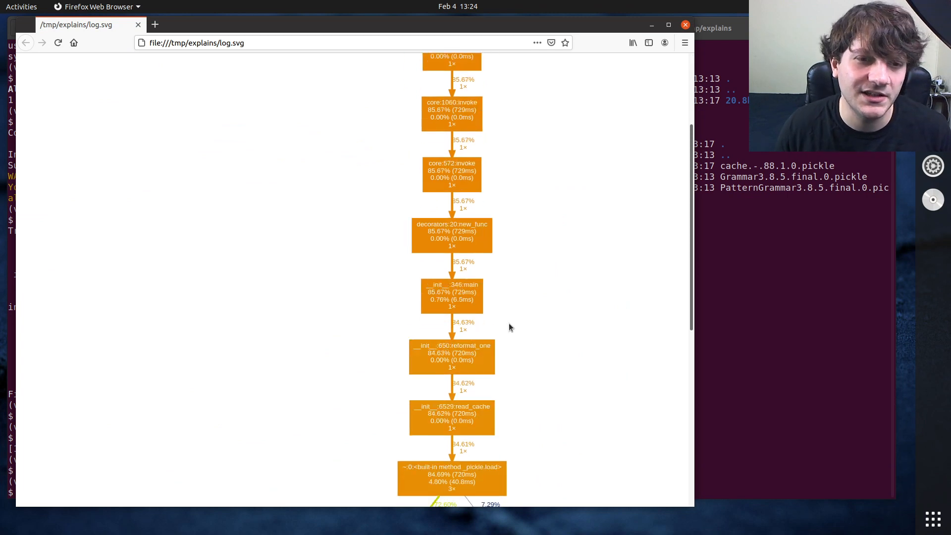
scroll("down", 3)
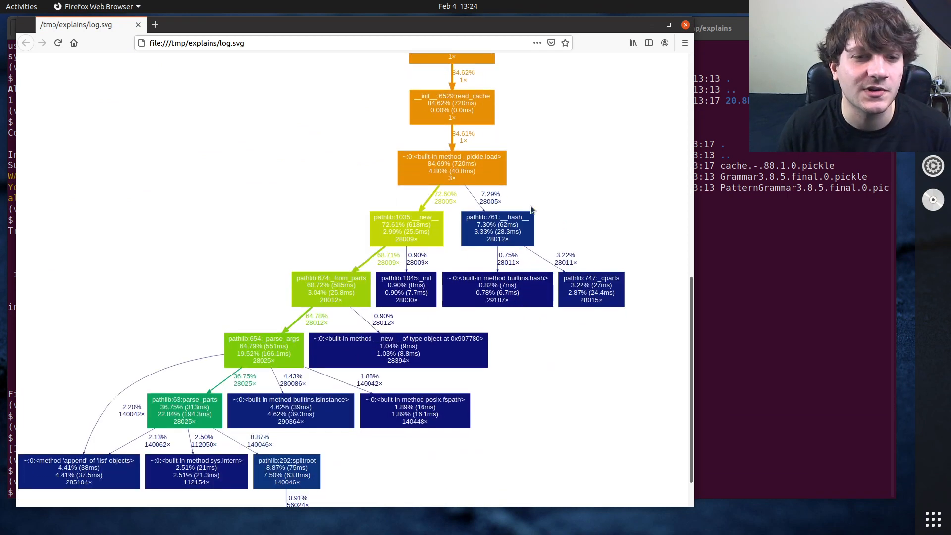
scroll("down", 3)
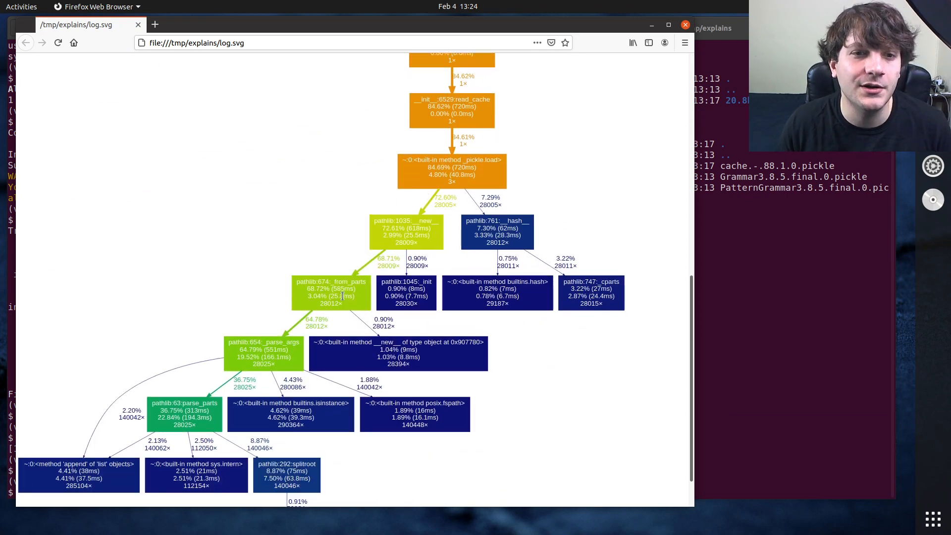
scroll("up", 3)
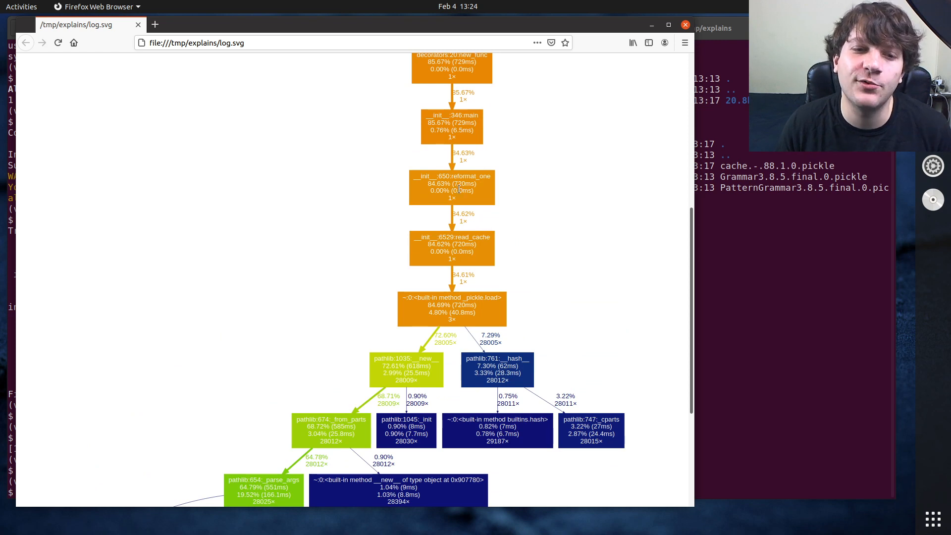
mouse_move(489, 258)
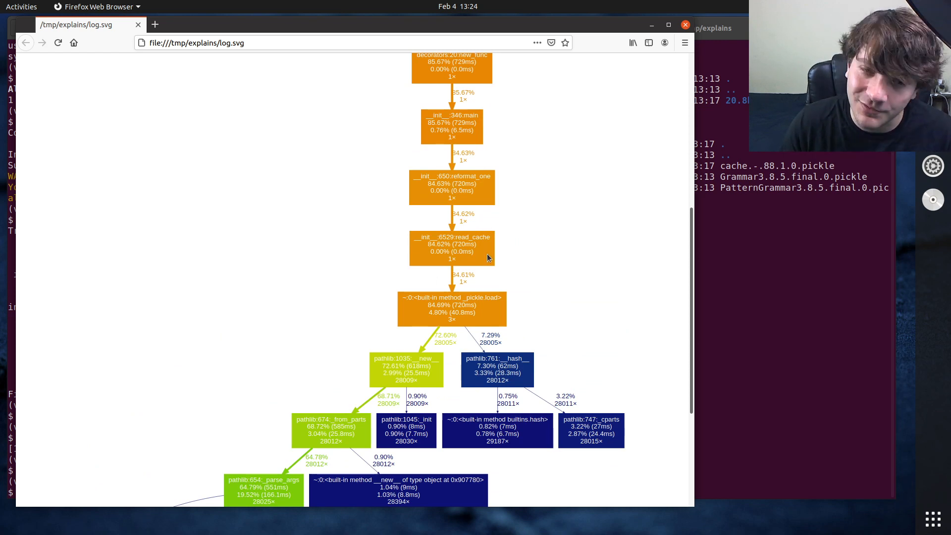
scroll("down", 3)
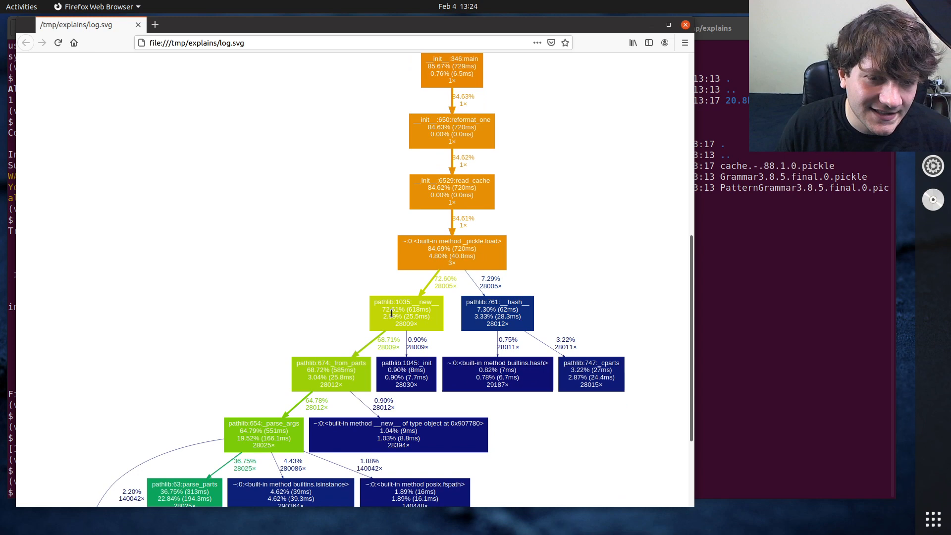
scroll("down", 3)
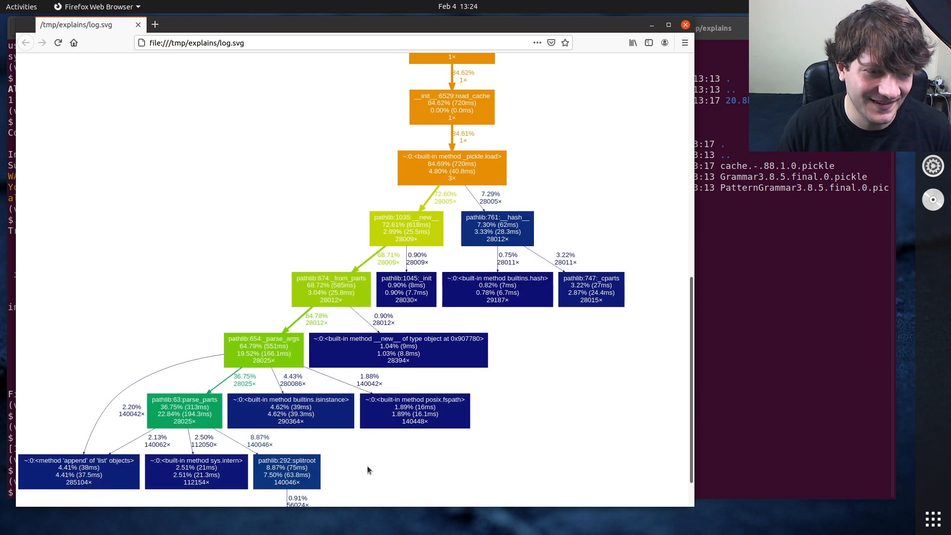
mouse_move(597, 246)
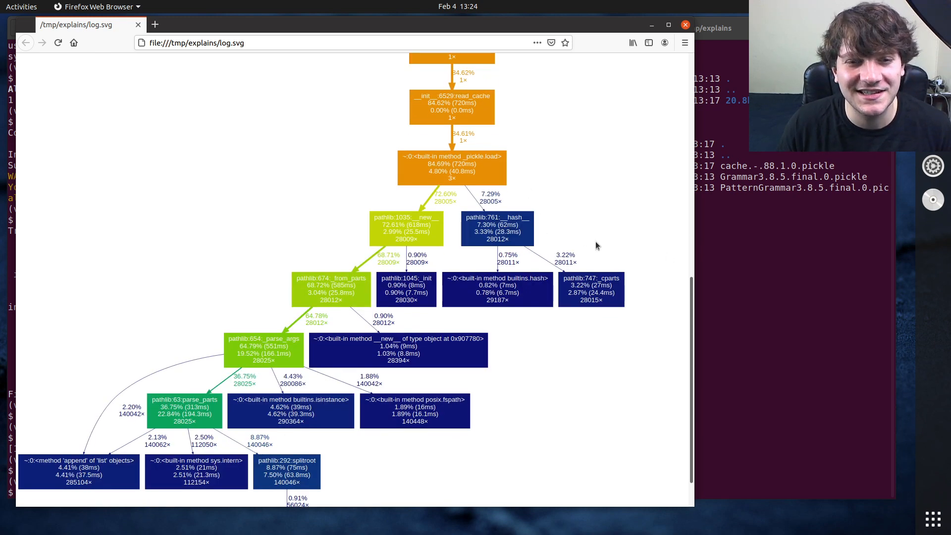
mouse_move(385, 228)
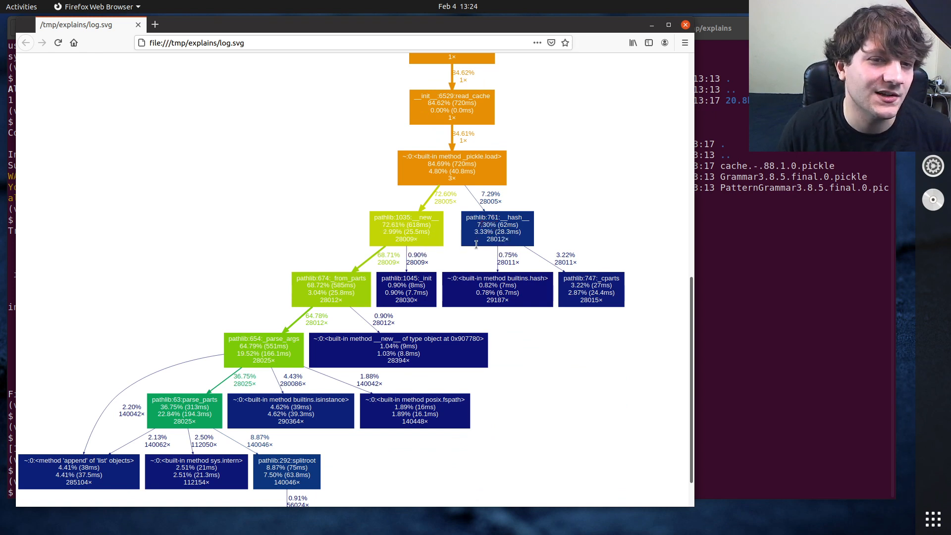
mouse_move(358, 397)
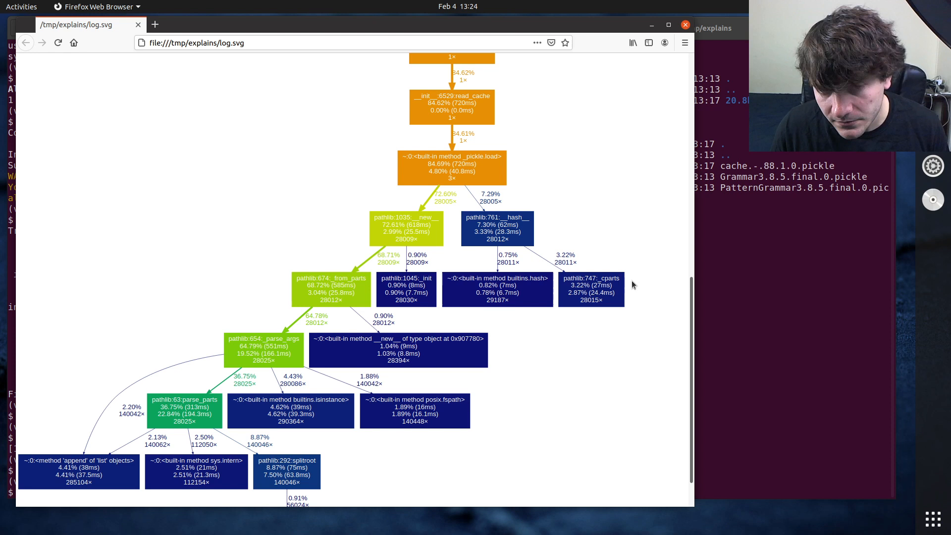
mouse_move(613, 317)
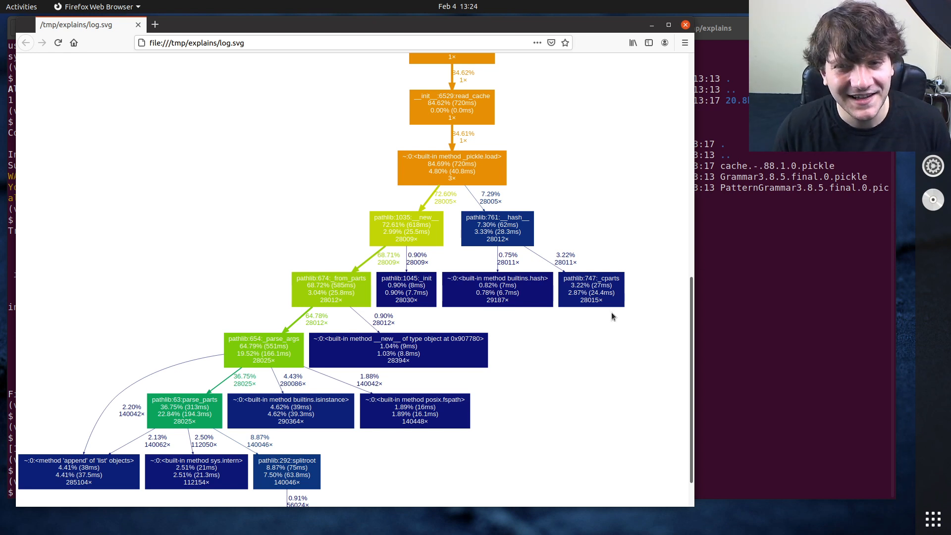
mouse_move(364, 258)
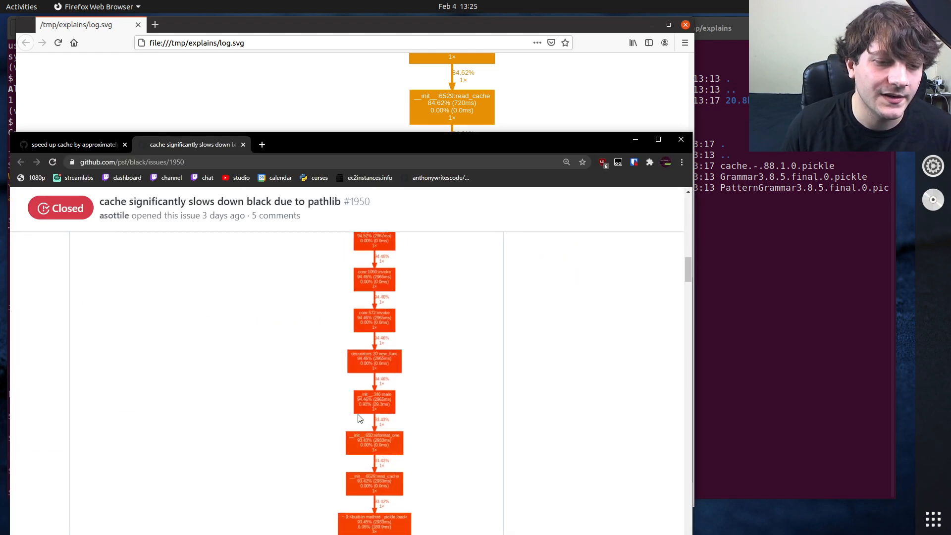
Scroll issue #1950 past the Path-to-str diff, marking 'str', down to the profile image
scroll("down", 3)
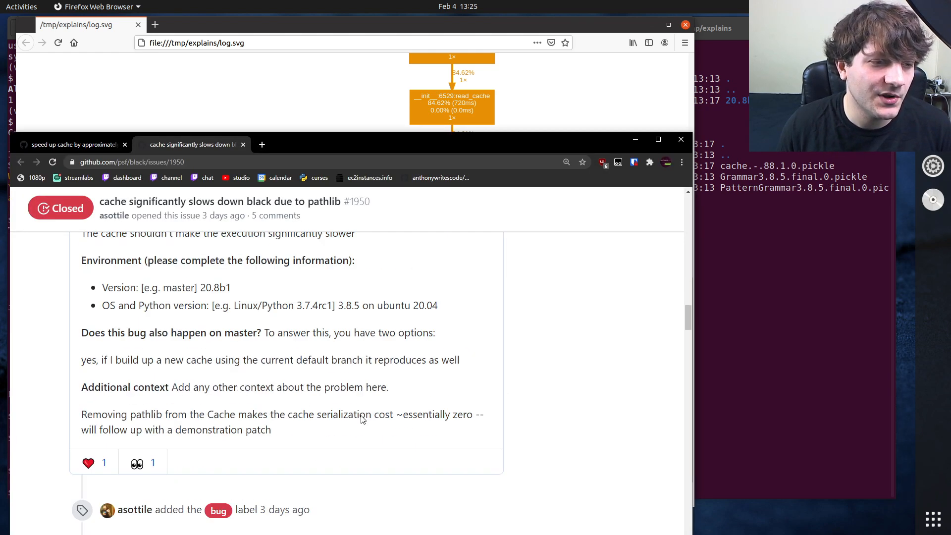
scroll("down", 3)
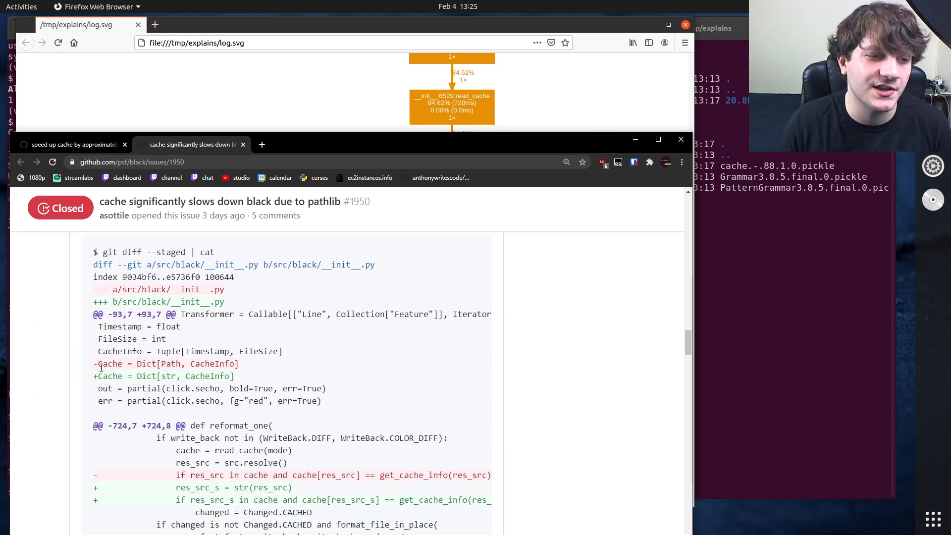
double_click(169, 377)
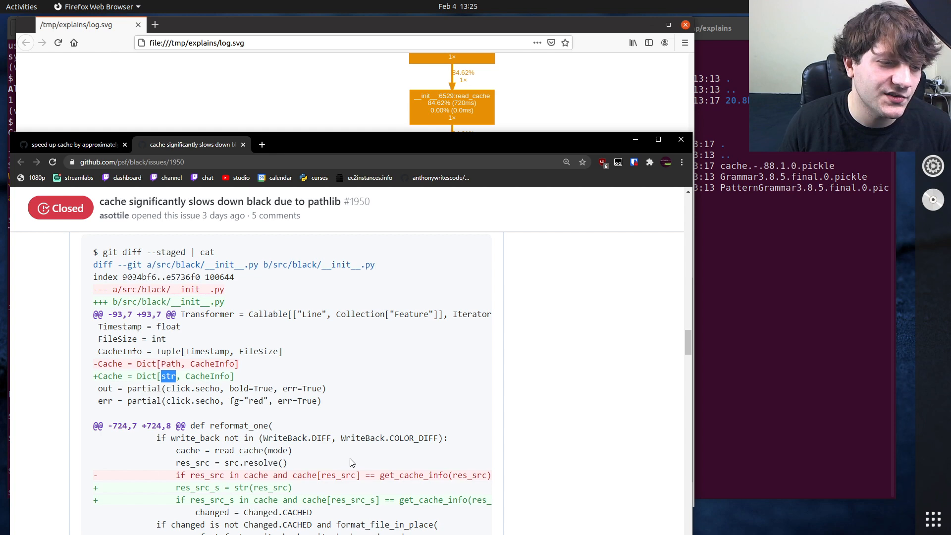
scroll("down", 3)
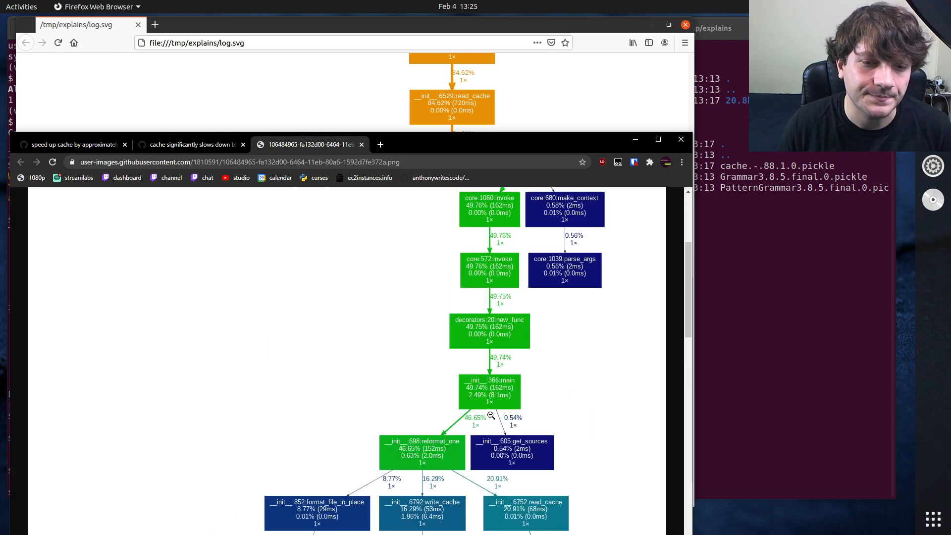
Scroll through the slow profile image showing pathlib-heavy pickle loading near 93%
scroll("down", 3)
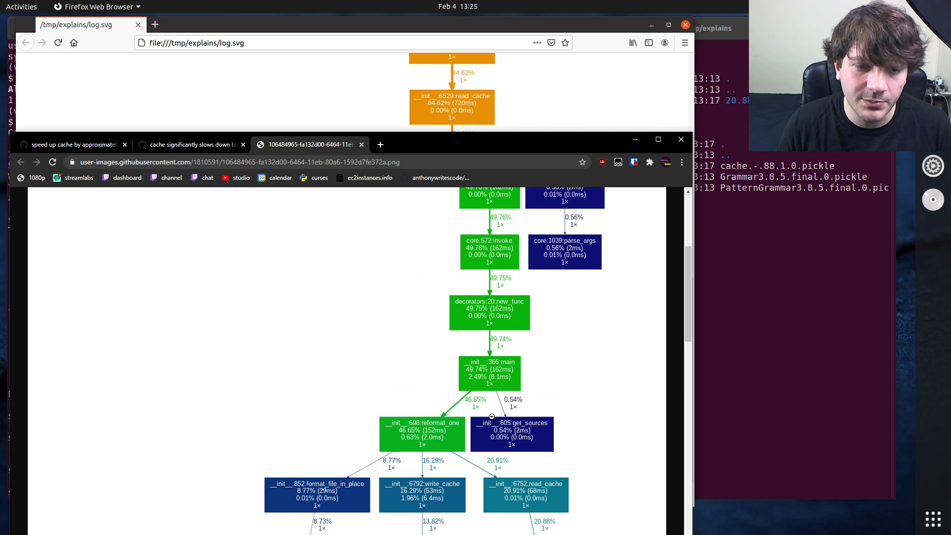
scroll("down", 3)
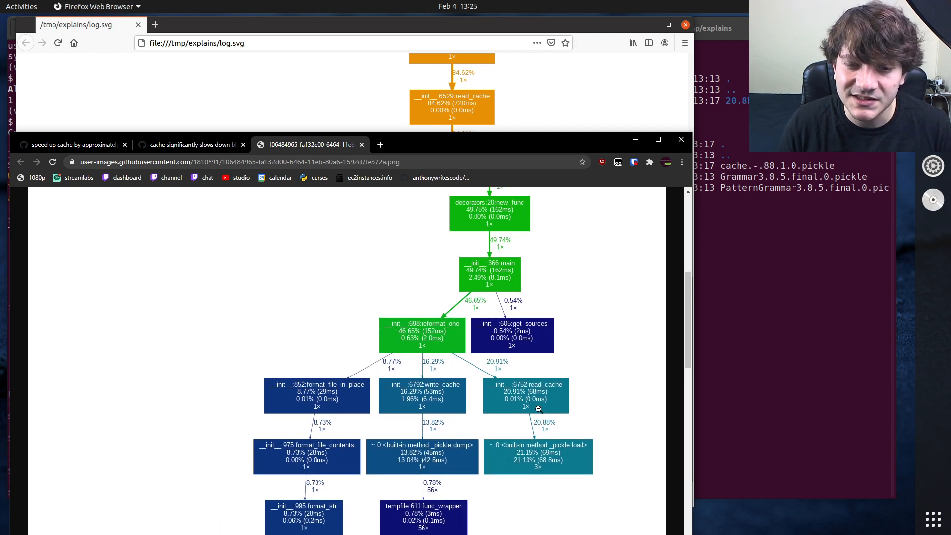
mouse_move(523, 396)
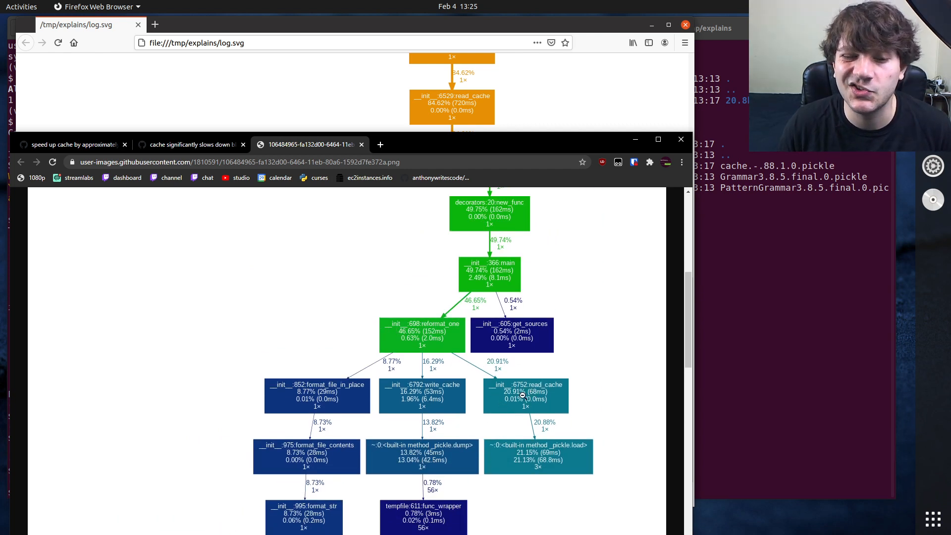
mouse_move(505, 430)
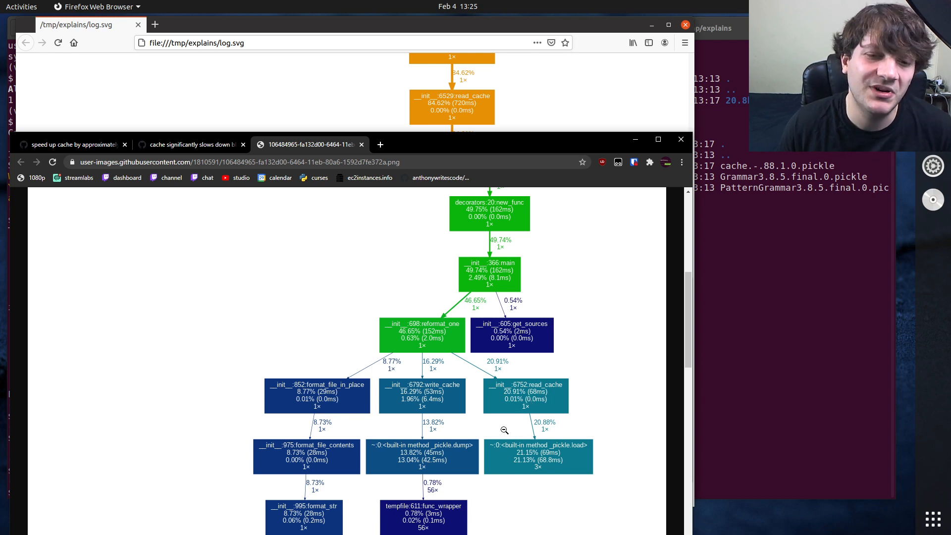
mouse_move(362, 456)
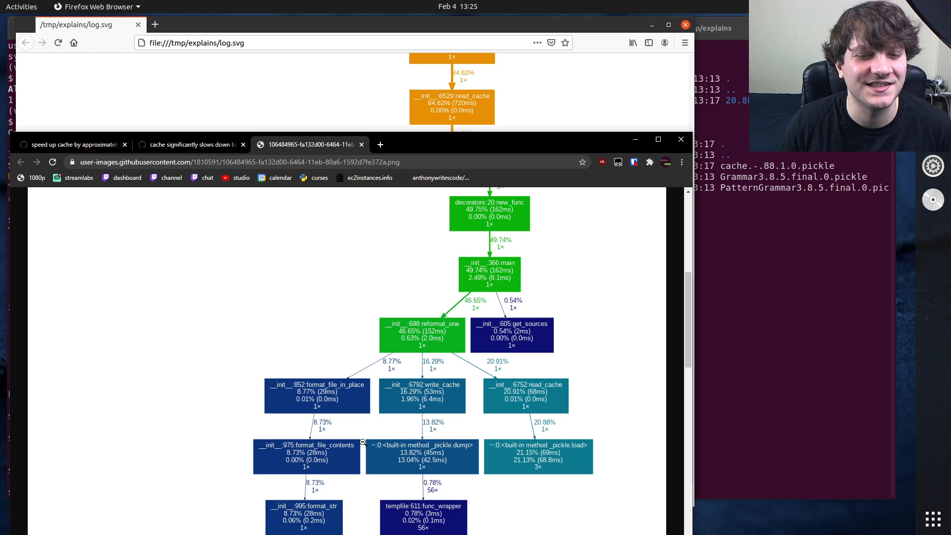
mouse_move(536, 394)
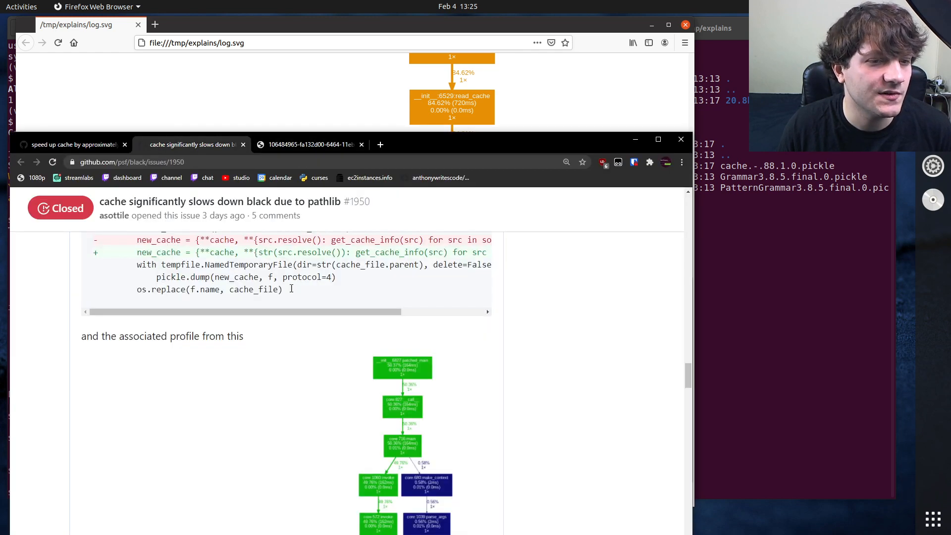
scroll("down", 3)
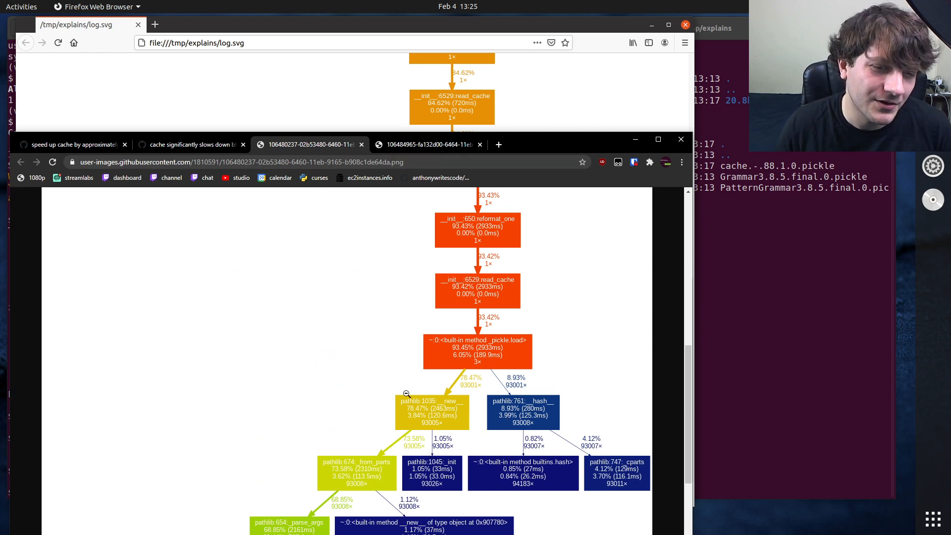
mouse_move(431, 145)
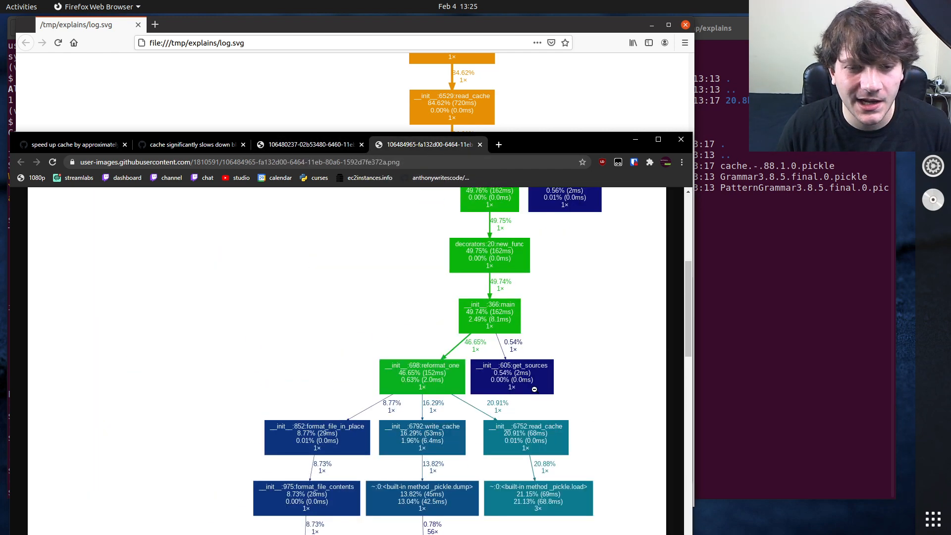
scroll("down", 3)
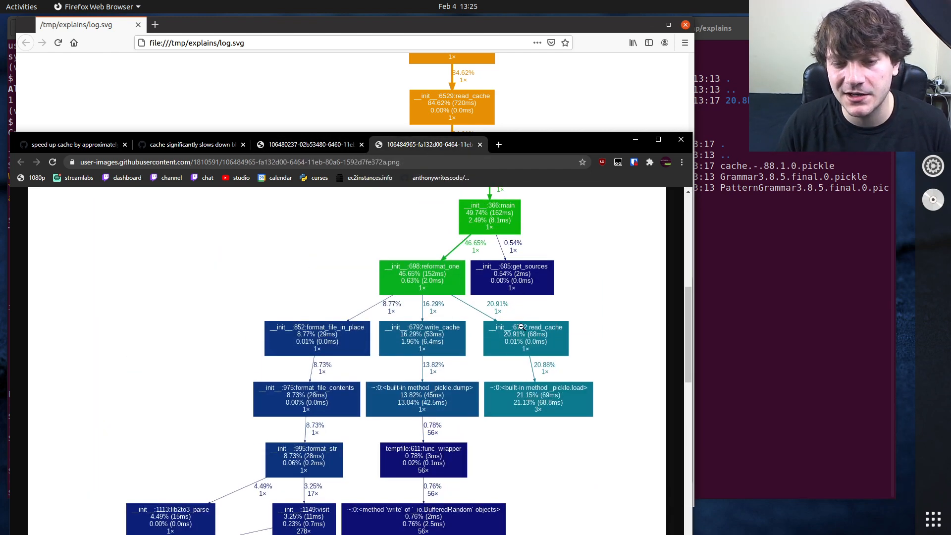
mouse_move(504, 304)
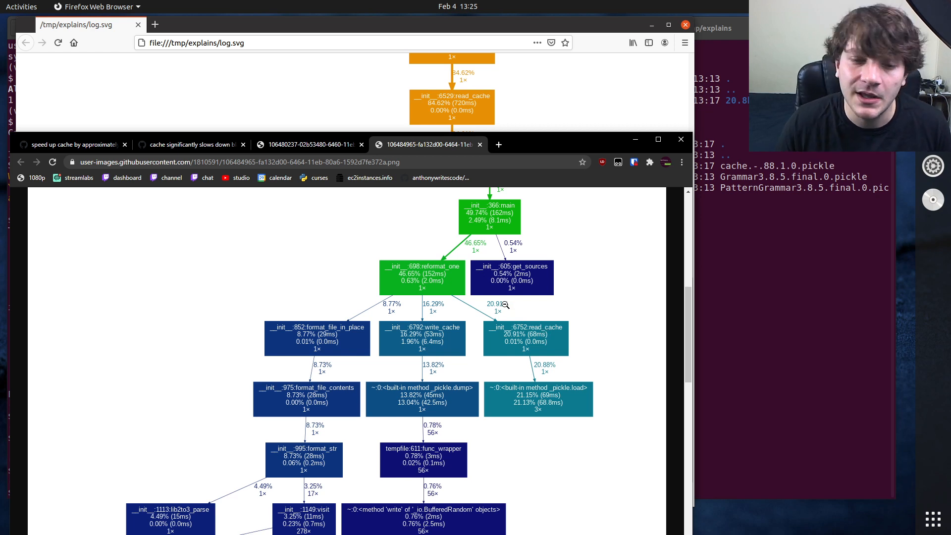
mouse_move(528, 321)
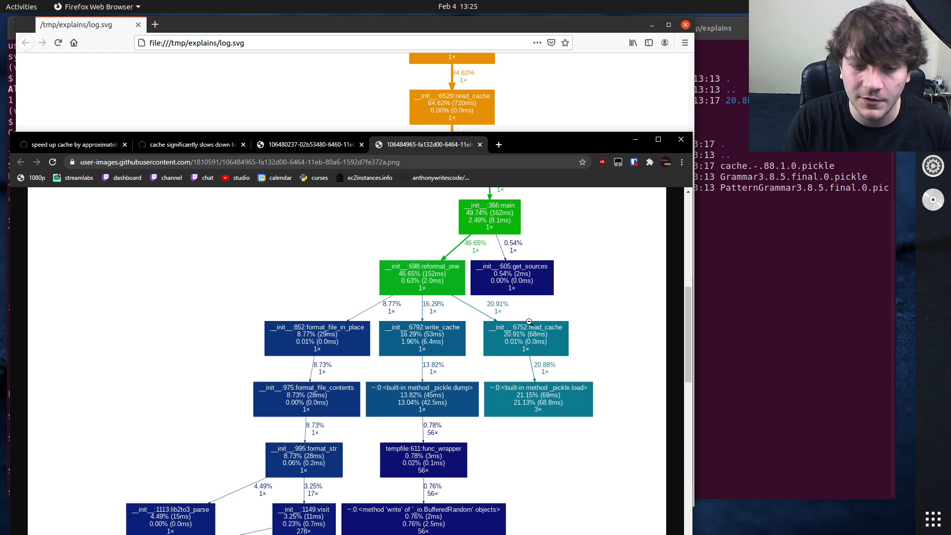
mouse_move(501, 353)
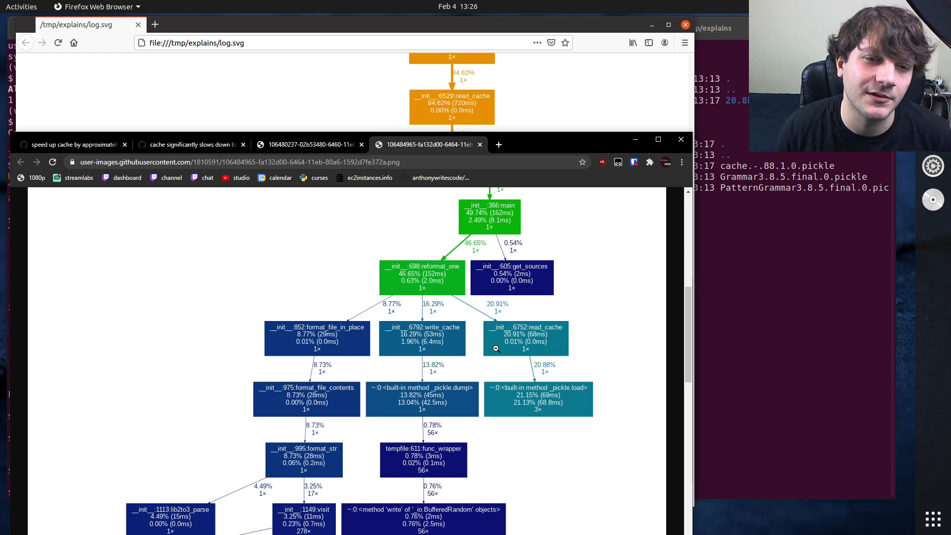
mouse_move(569, 480)
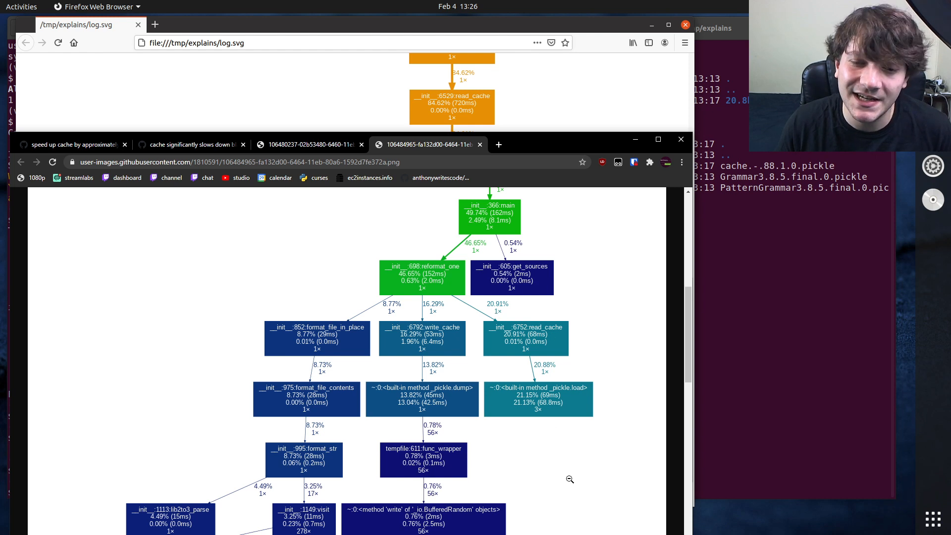
mouse_move(601, 381)
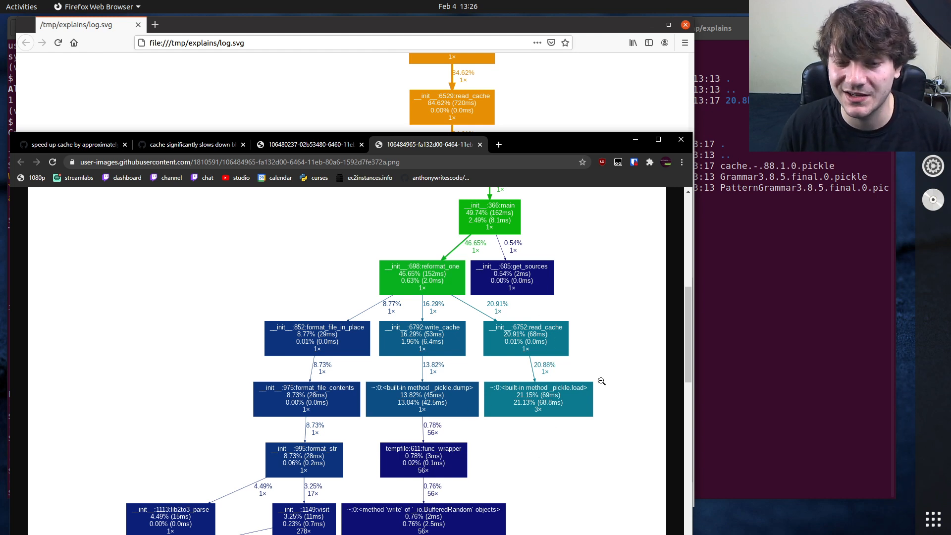
mouse_move(547, 355)
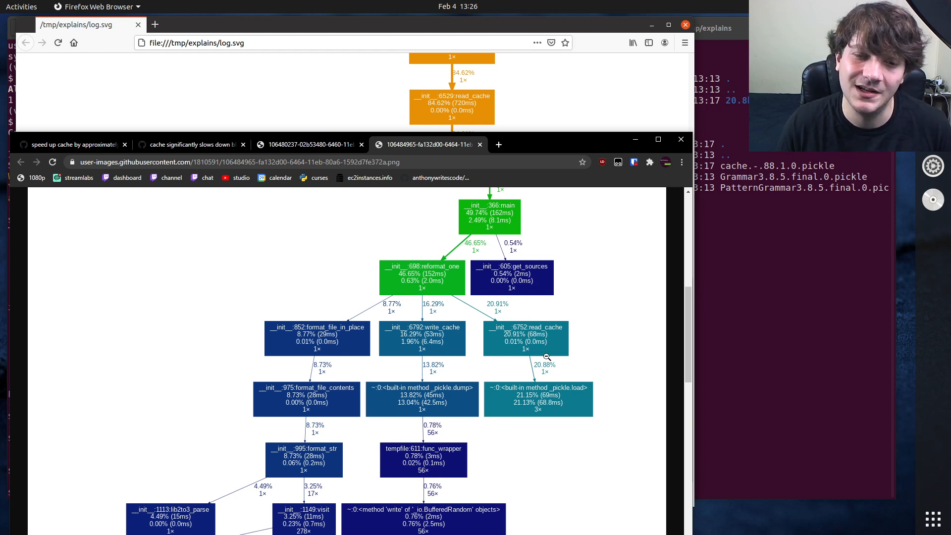
mouse_move(288, 216)
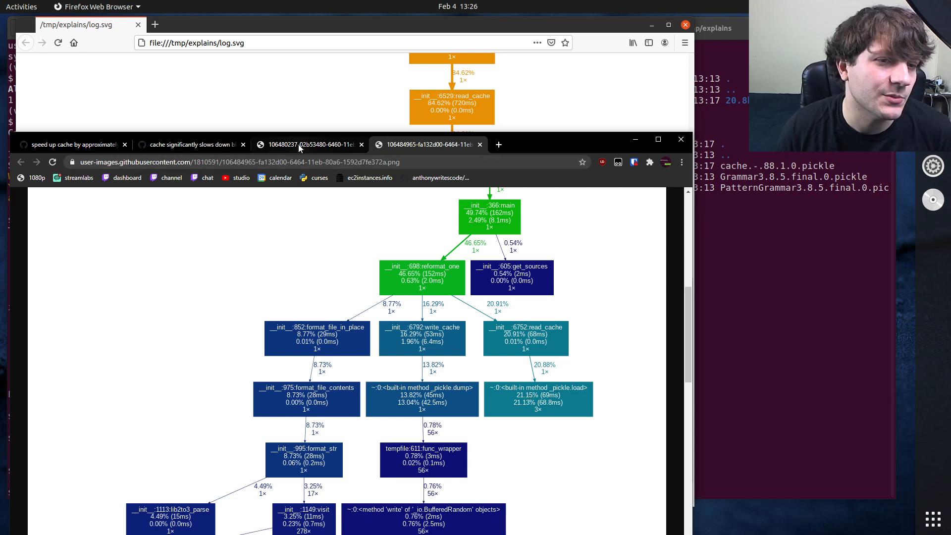
From issue #1950's 'closed this in' event, reach merged pull request #1953
left_click(191, 145)
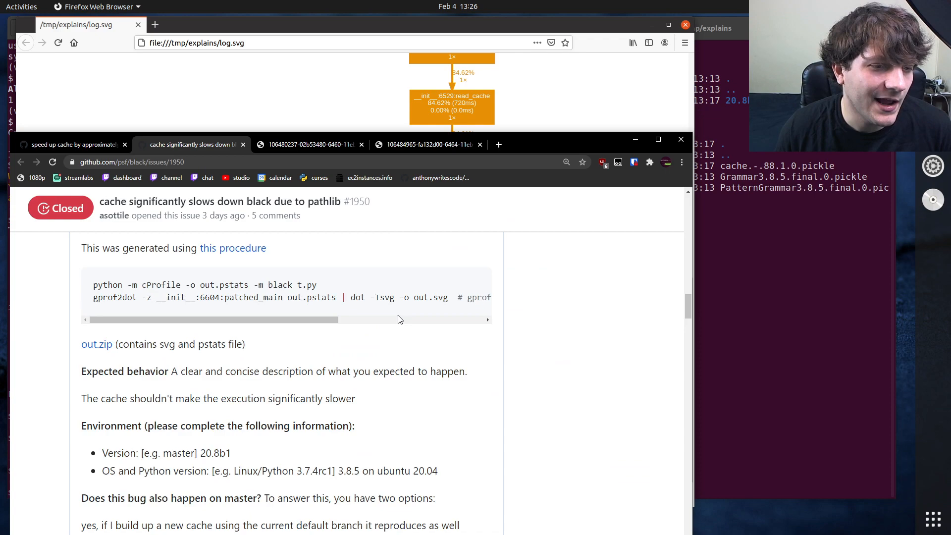
scroll("down", 3)
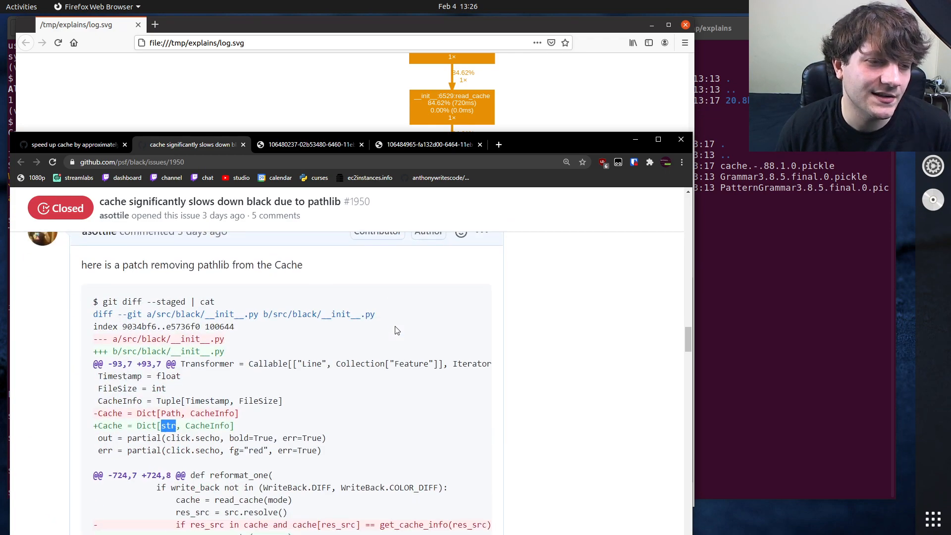
scroll("down", 3)
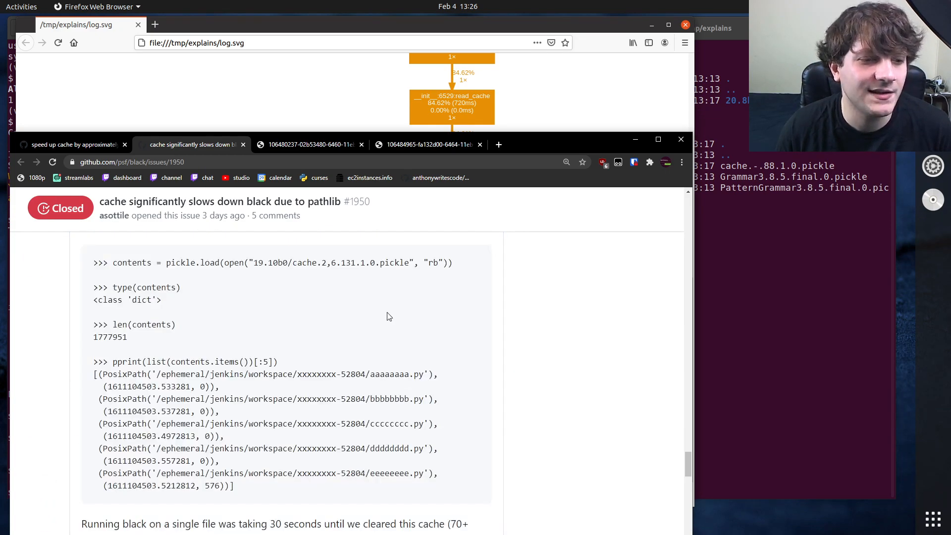
scroll("down", 3)
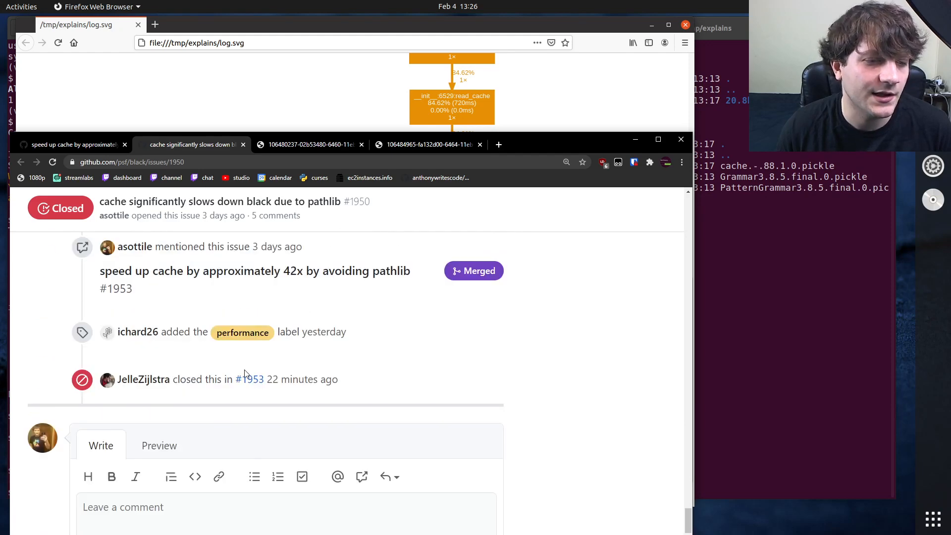
left_click(249, 379)
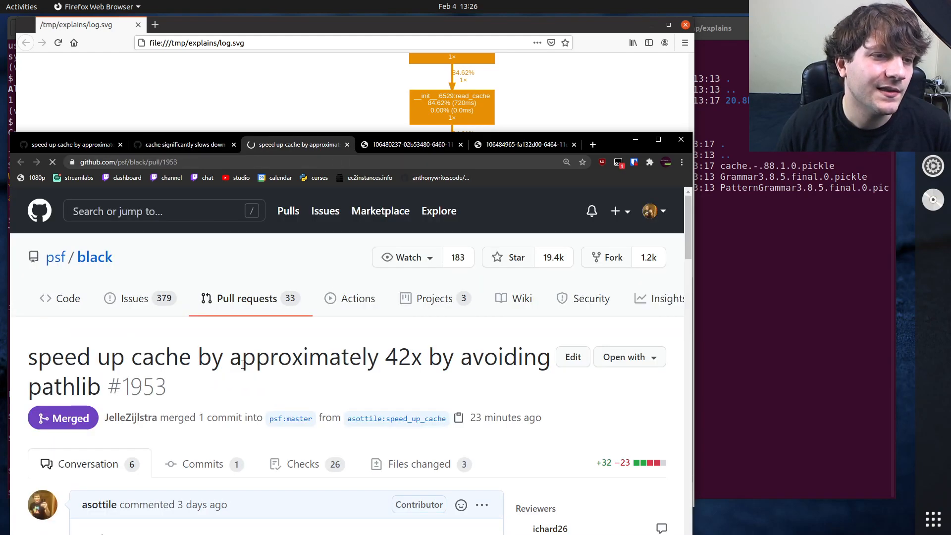
Scroll the diffs of src/black/__init__.py and tests/test_black.py switching cache keys from Path to str
scroll("down", 3)
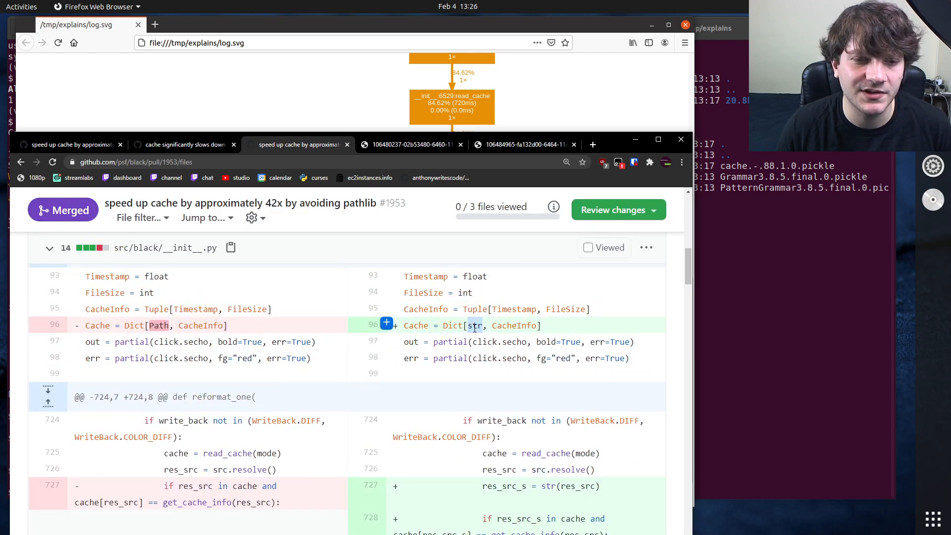
scroll("down", 3)
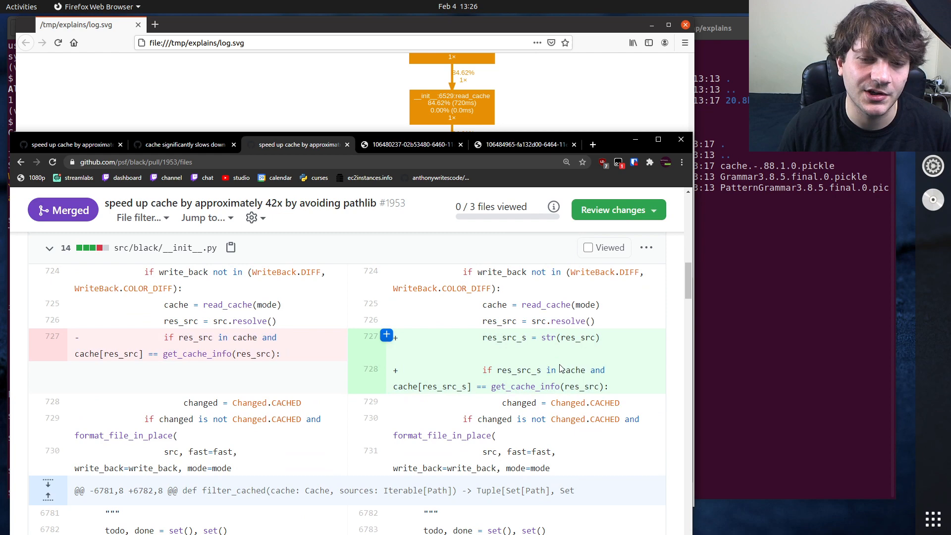
scroll("down", 3)
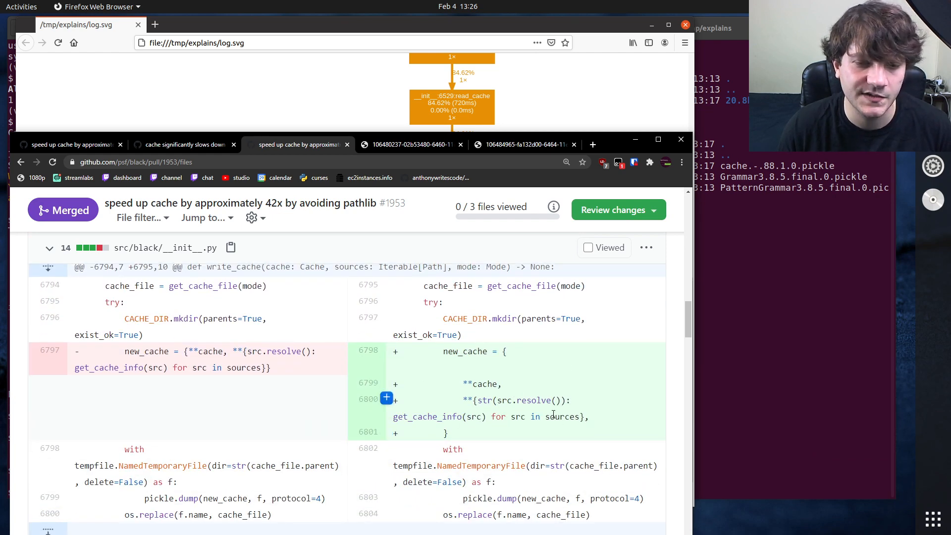
mouse_move(536, 417)
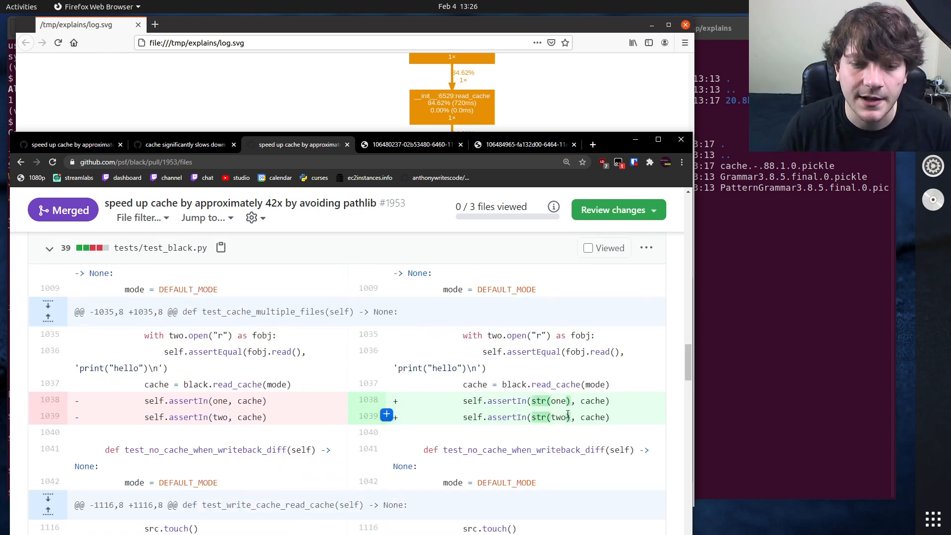
scroll("up", 3)
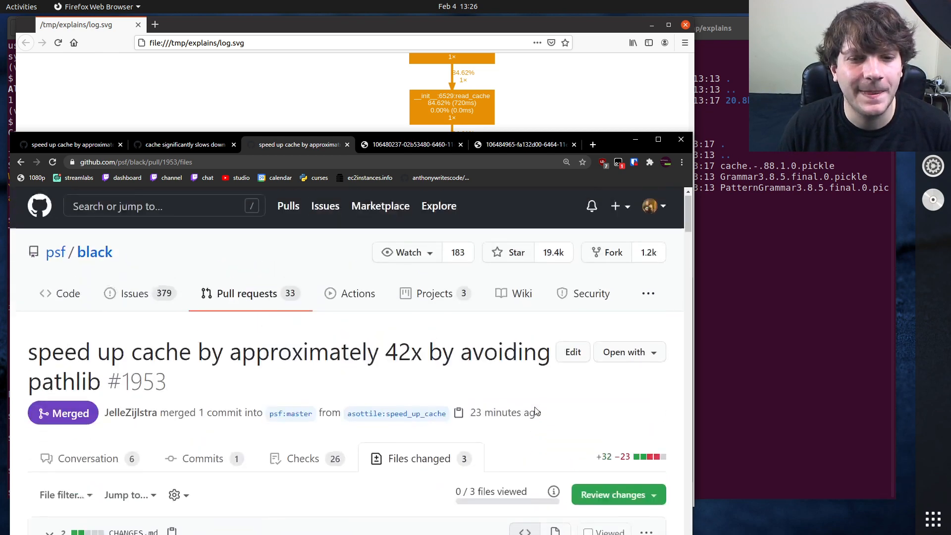
scroll("down", 3)
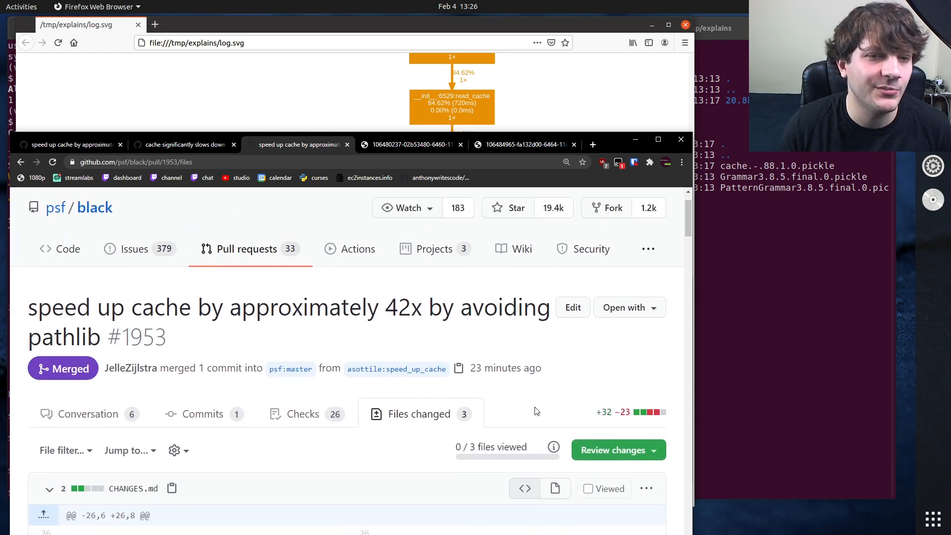